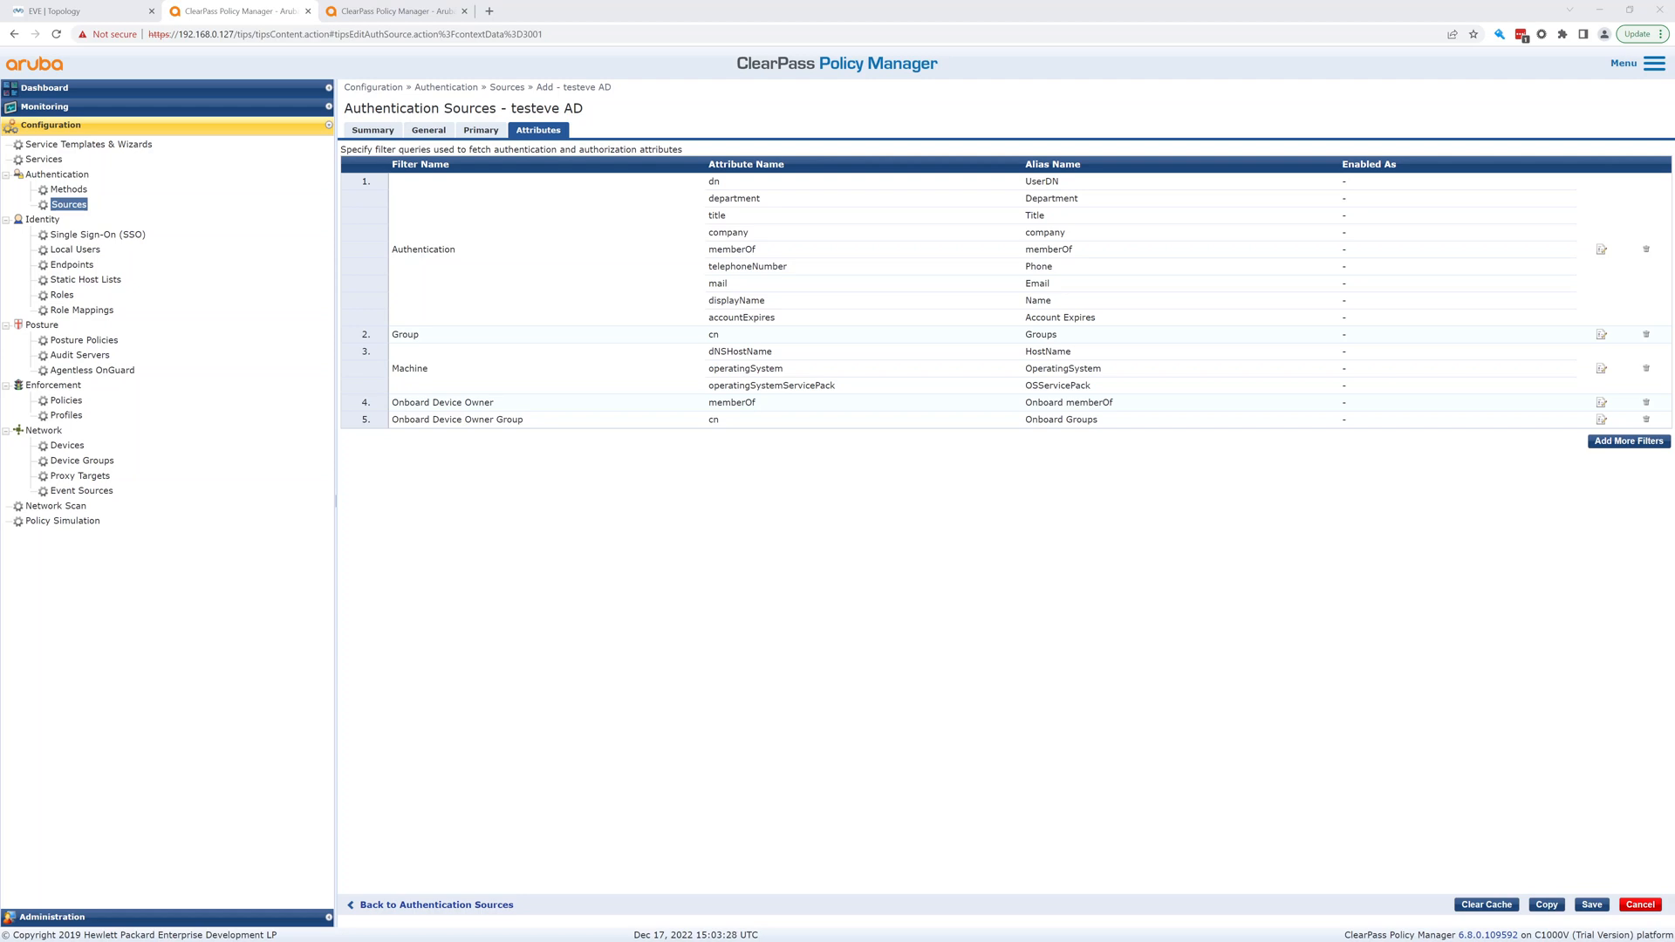
{"action": "mouse_move", "coordinate": [1310, 498]}
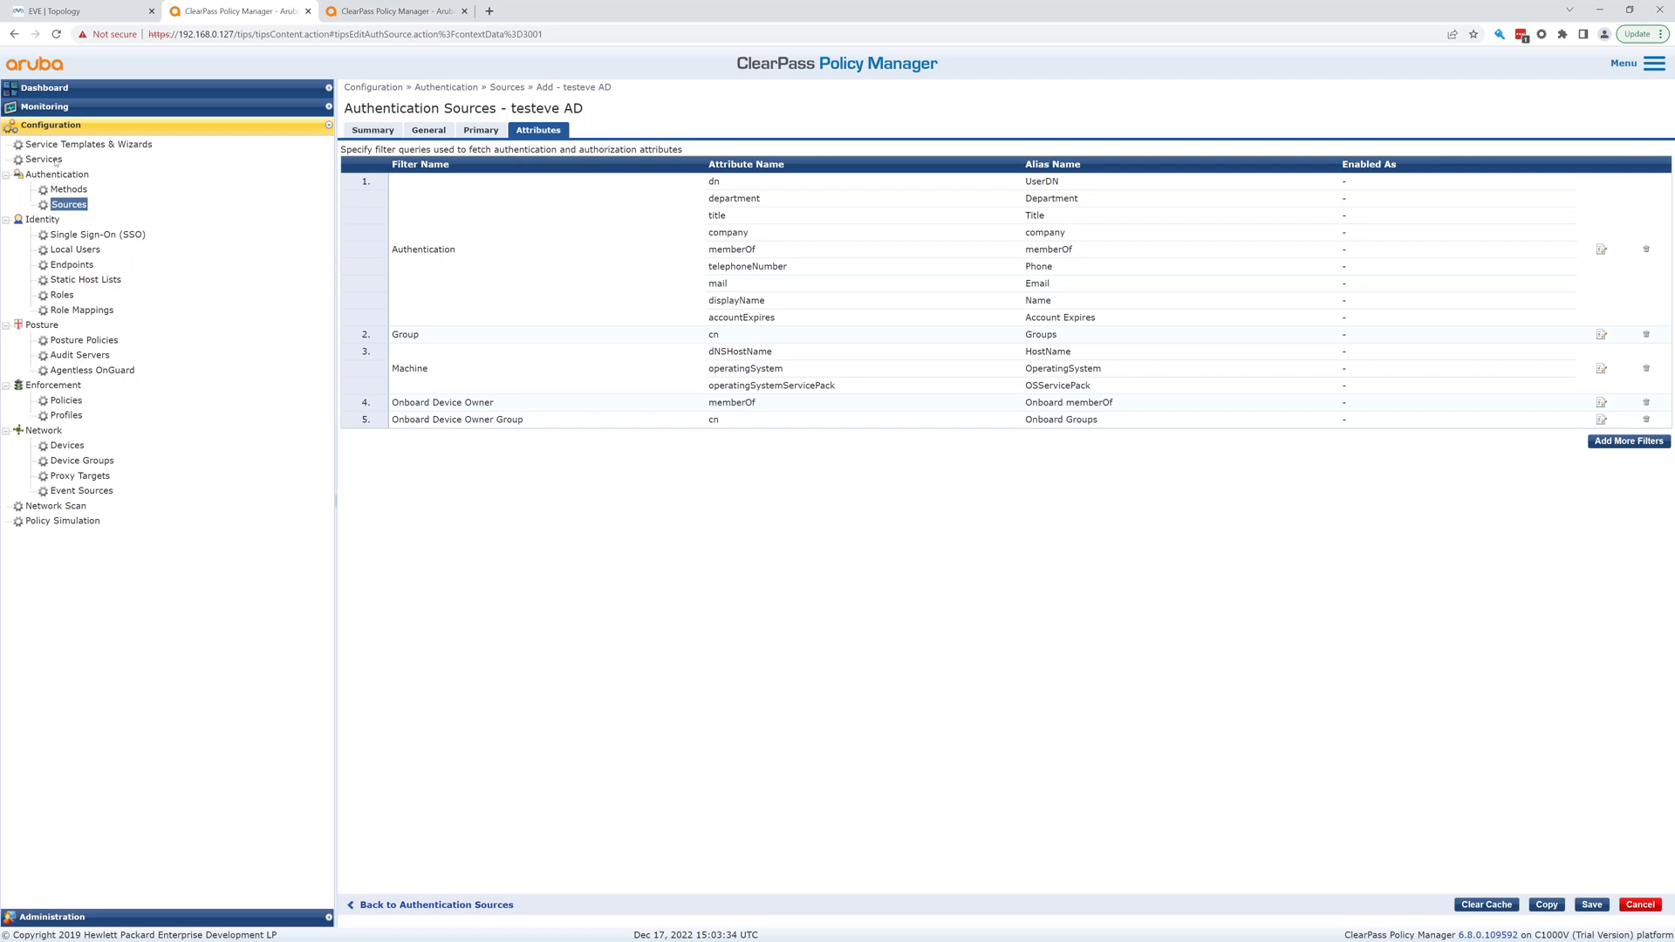
Leave the testeve AD attribute filters for the Services list of 14 services
{"action": "left_click", "coordinate": [42, 160]}
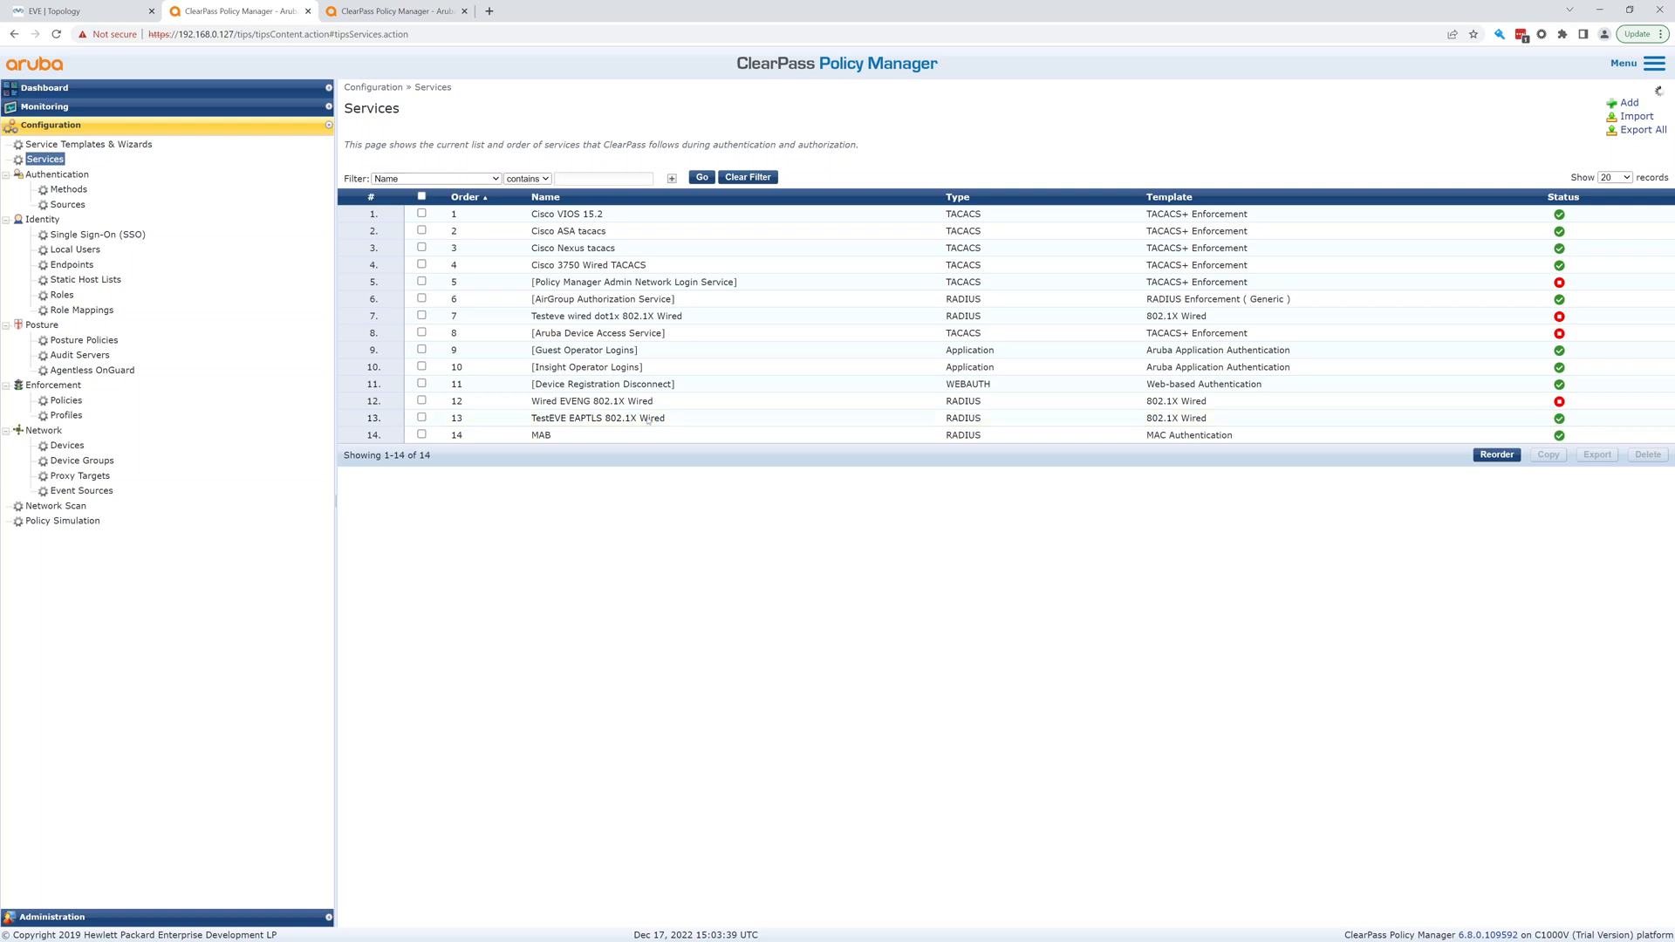
Review TestEVE EAPTLS 802.1X Wired's Service, Authentication, Roles and Enforcement tabs, then inspect Testeve EAP-TLS
{"action": "left_click", "coordinate": [598, 418]}
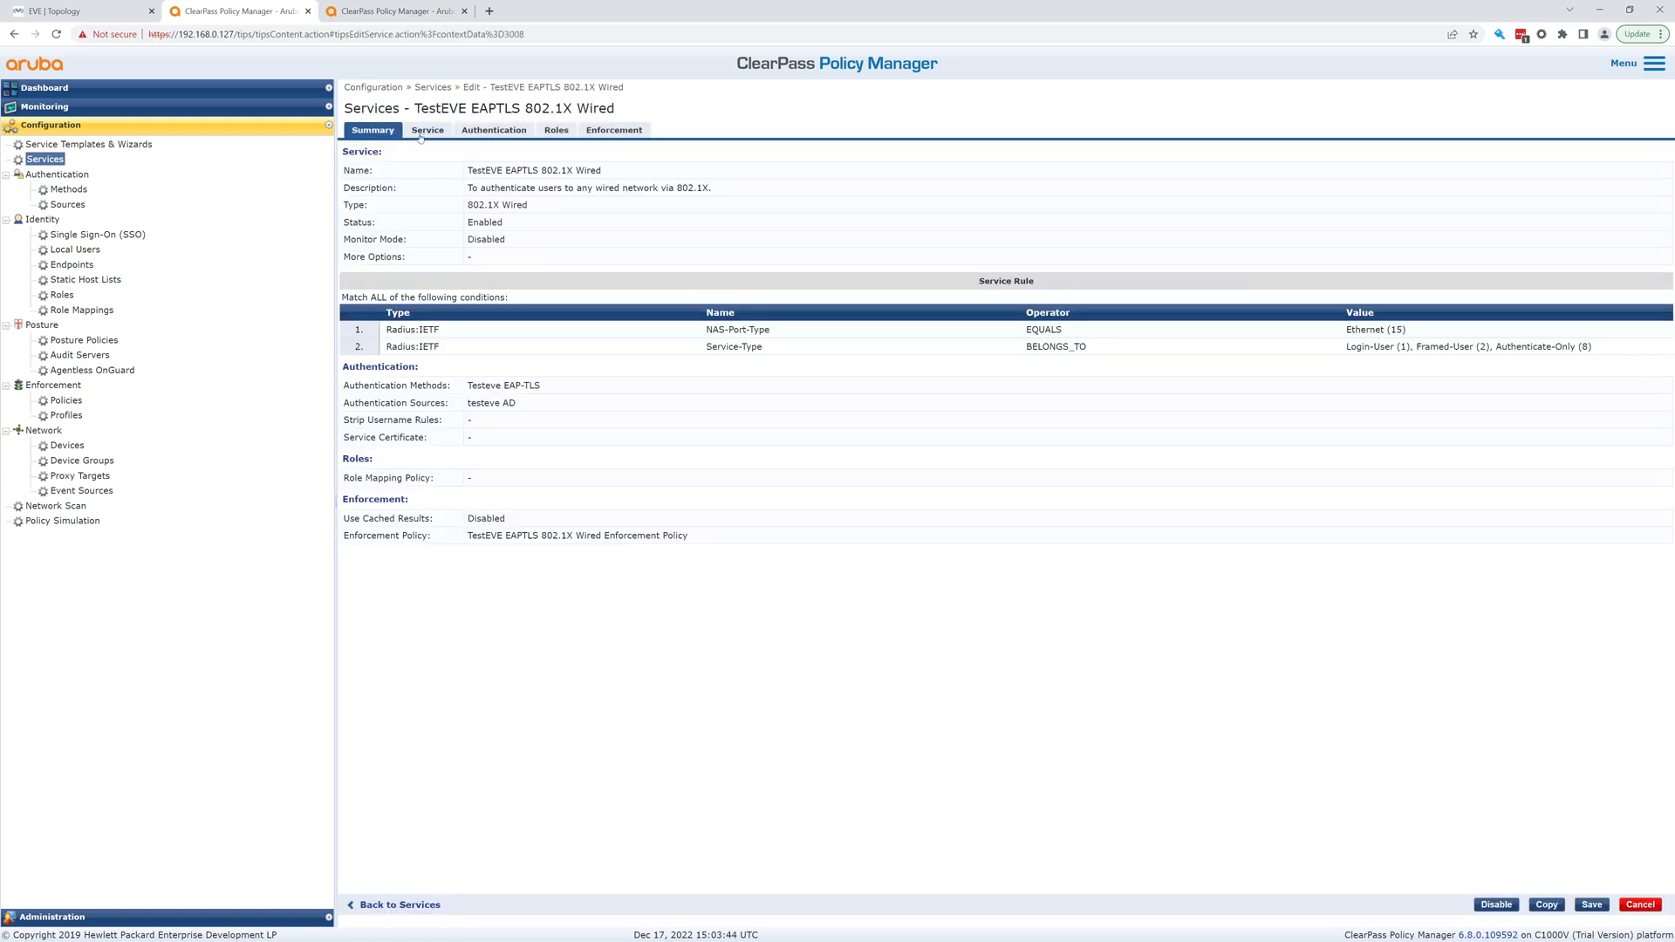
{"action": "left_click", "coordinate": [427, 130]}
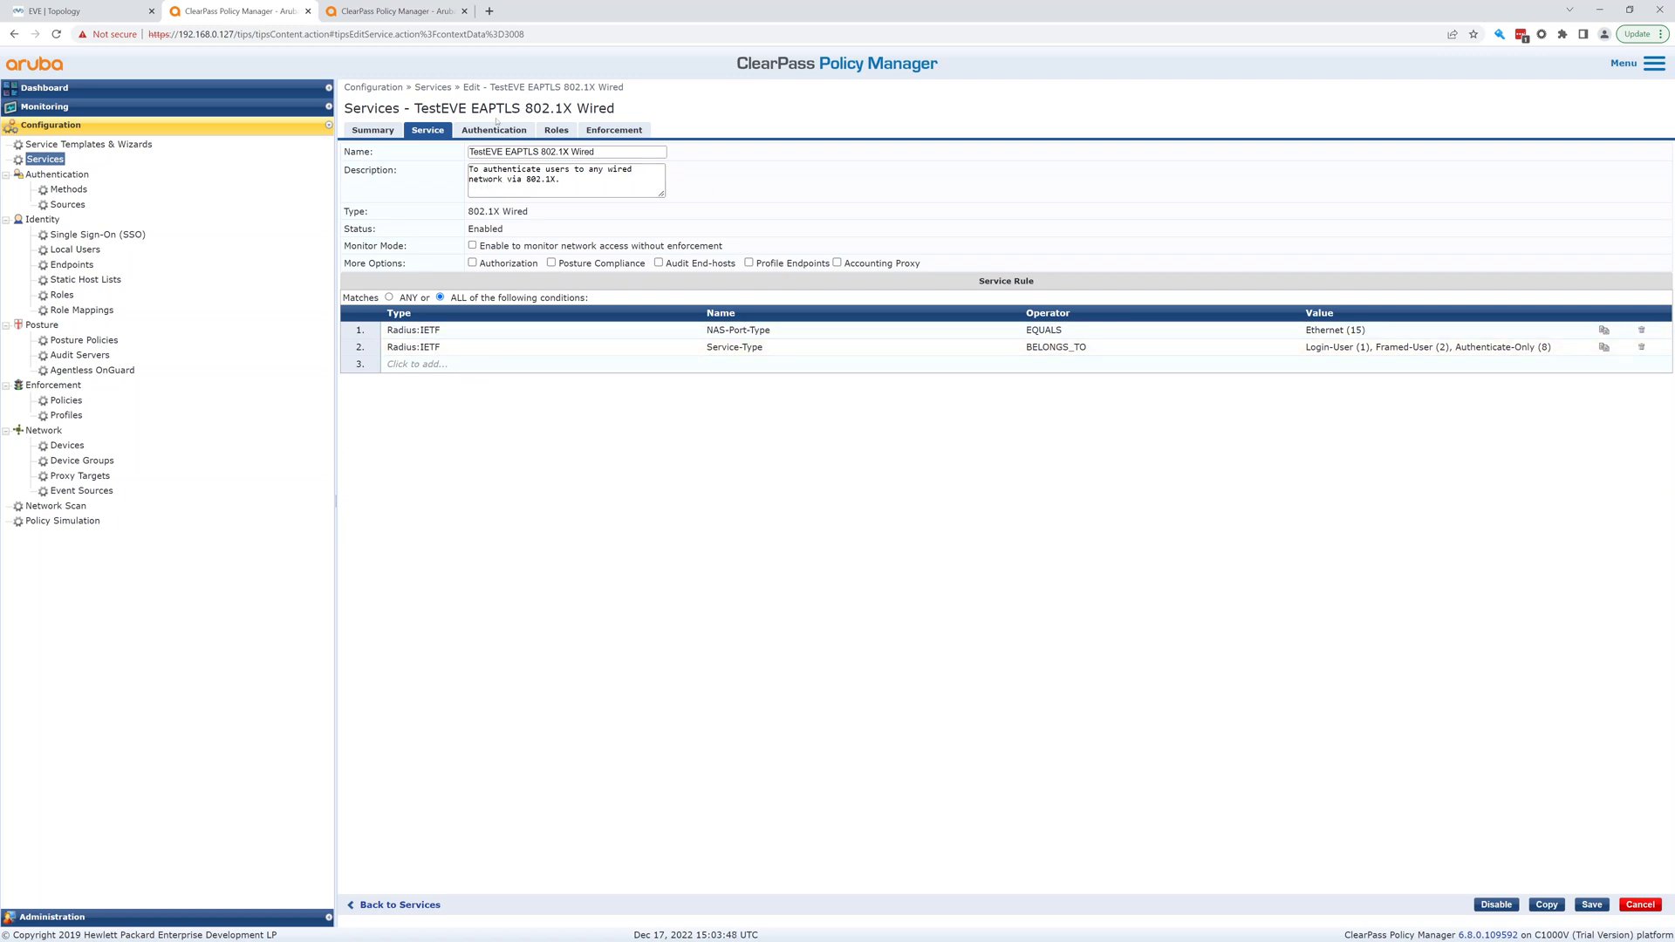
{"action": "left_click", "coordinate": [494, 129]}
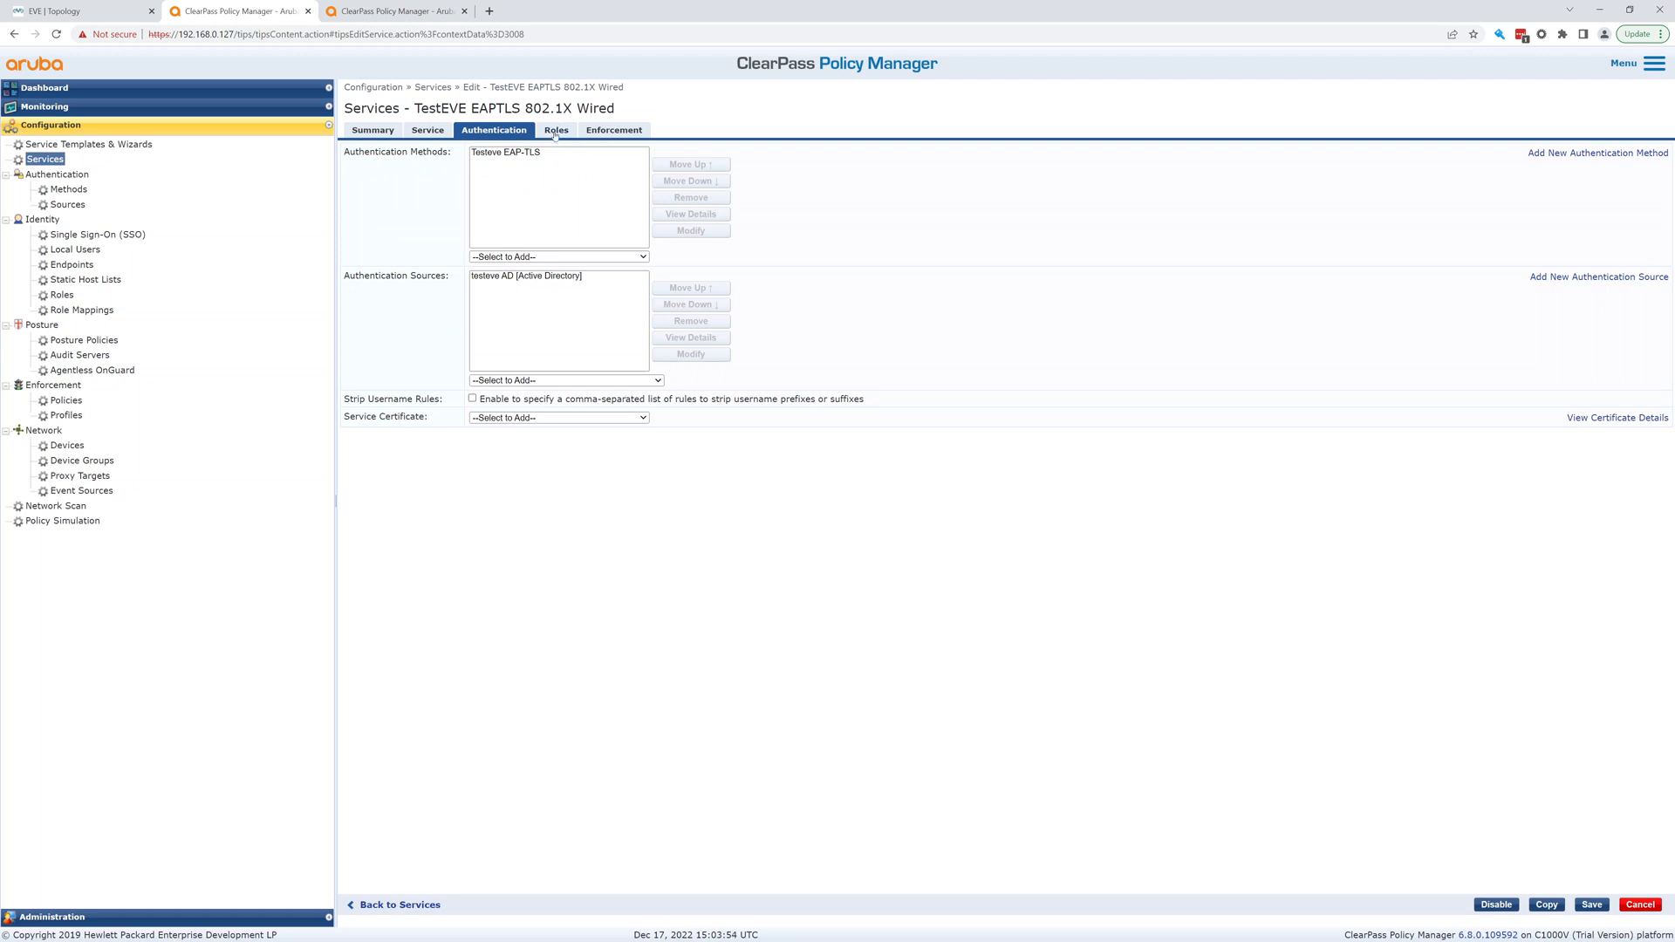
{"action": "left_click", "coordinate": [555, 130]}
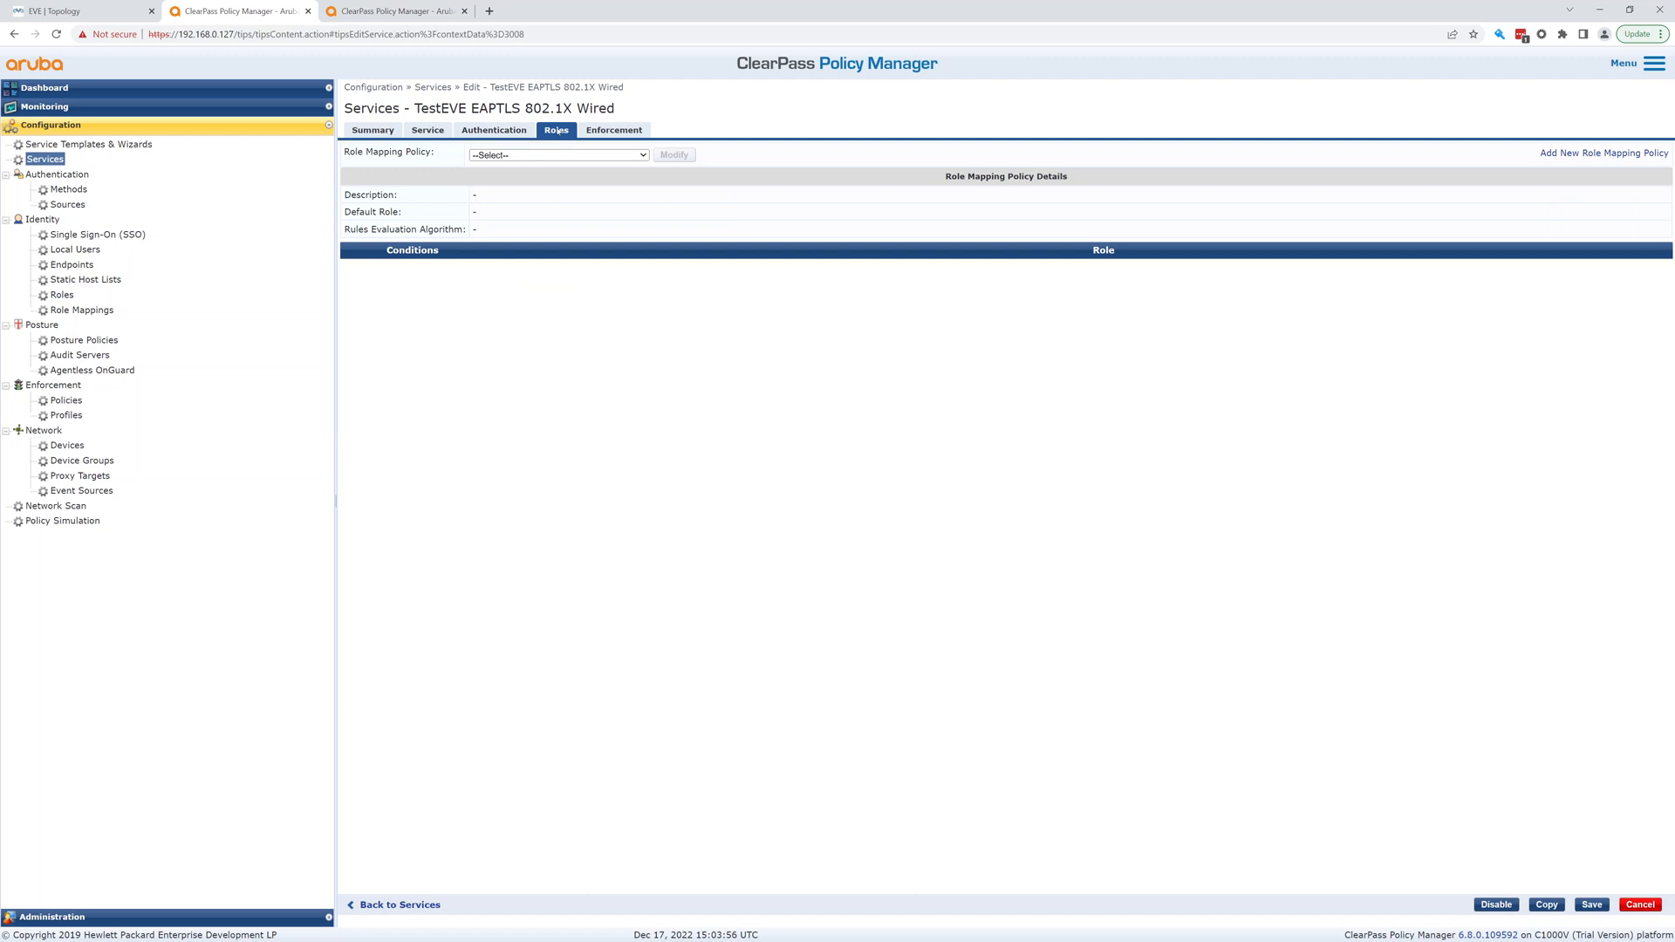
{"action": "left_click", "coordinate": [614, 130]}
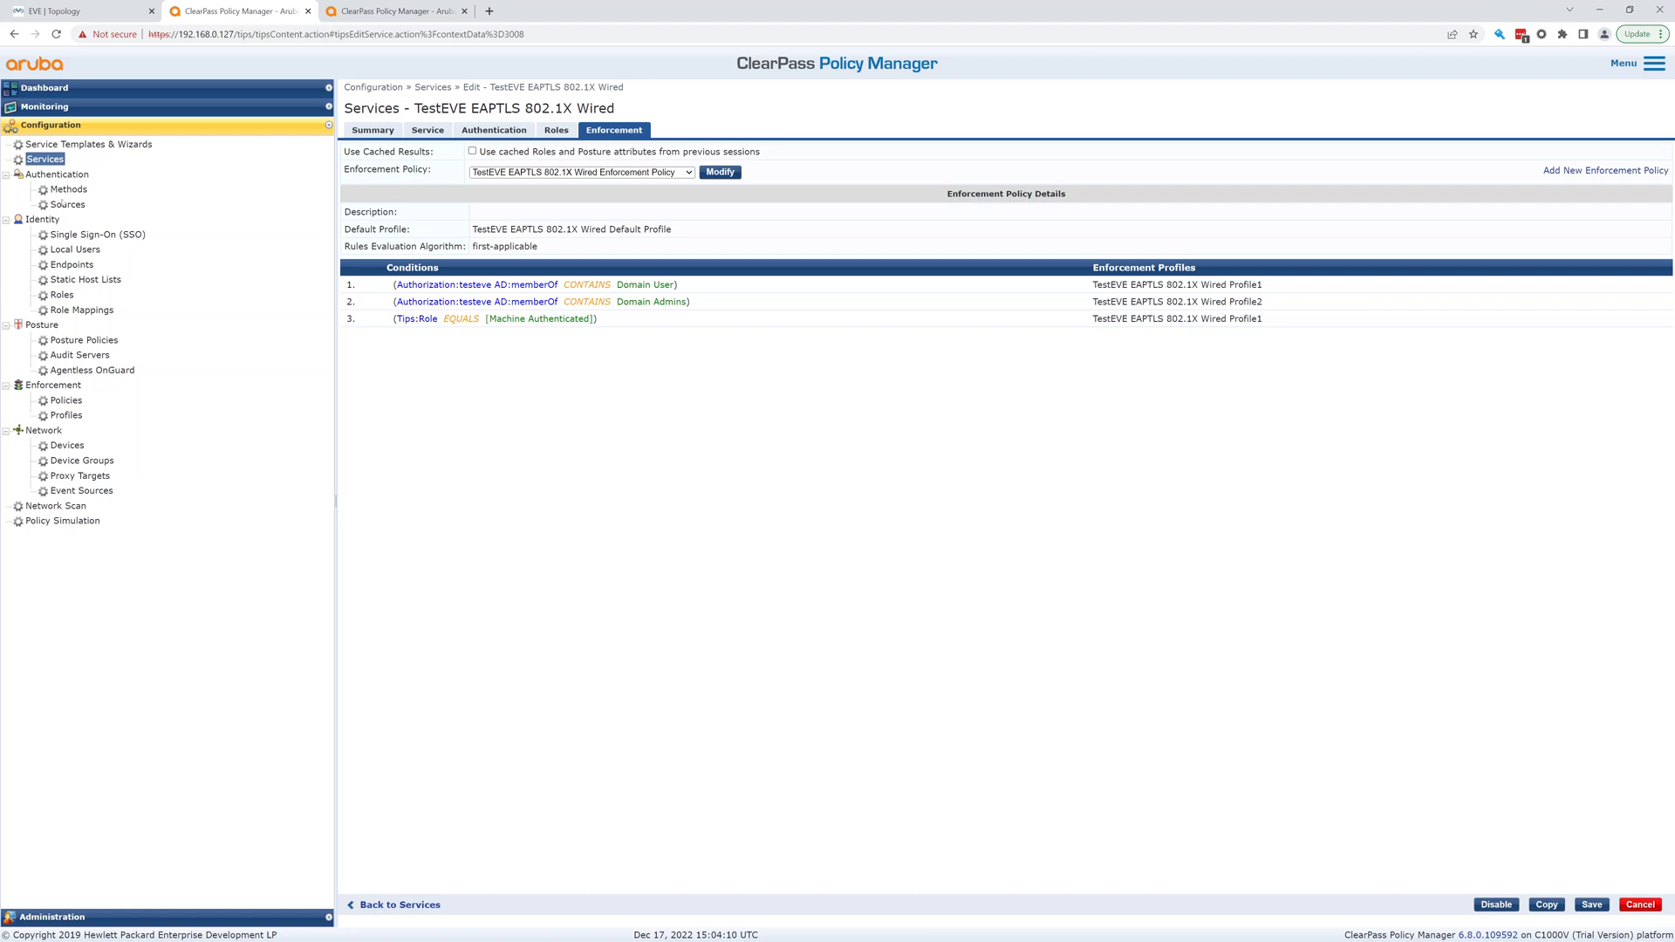
{"action": "left_click", "coordinate": [62, 189]}
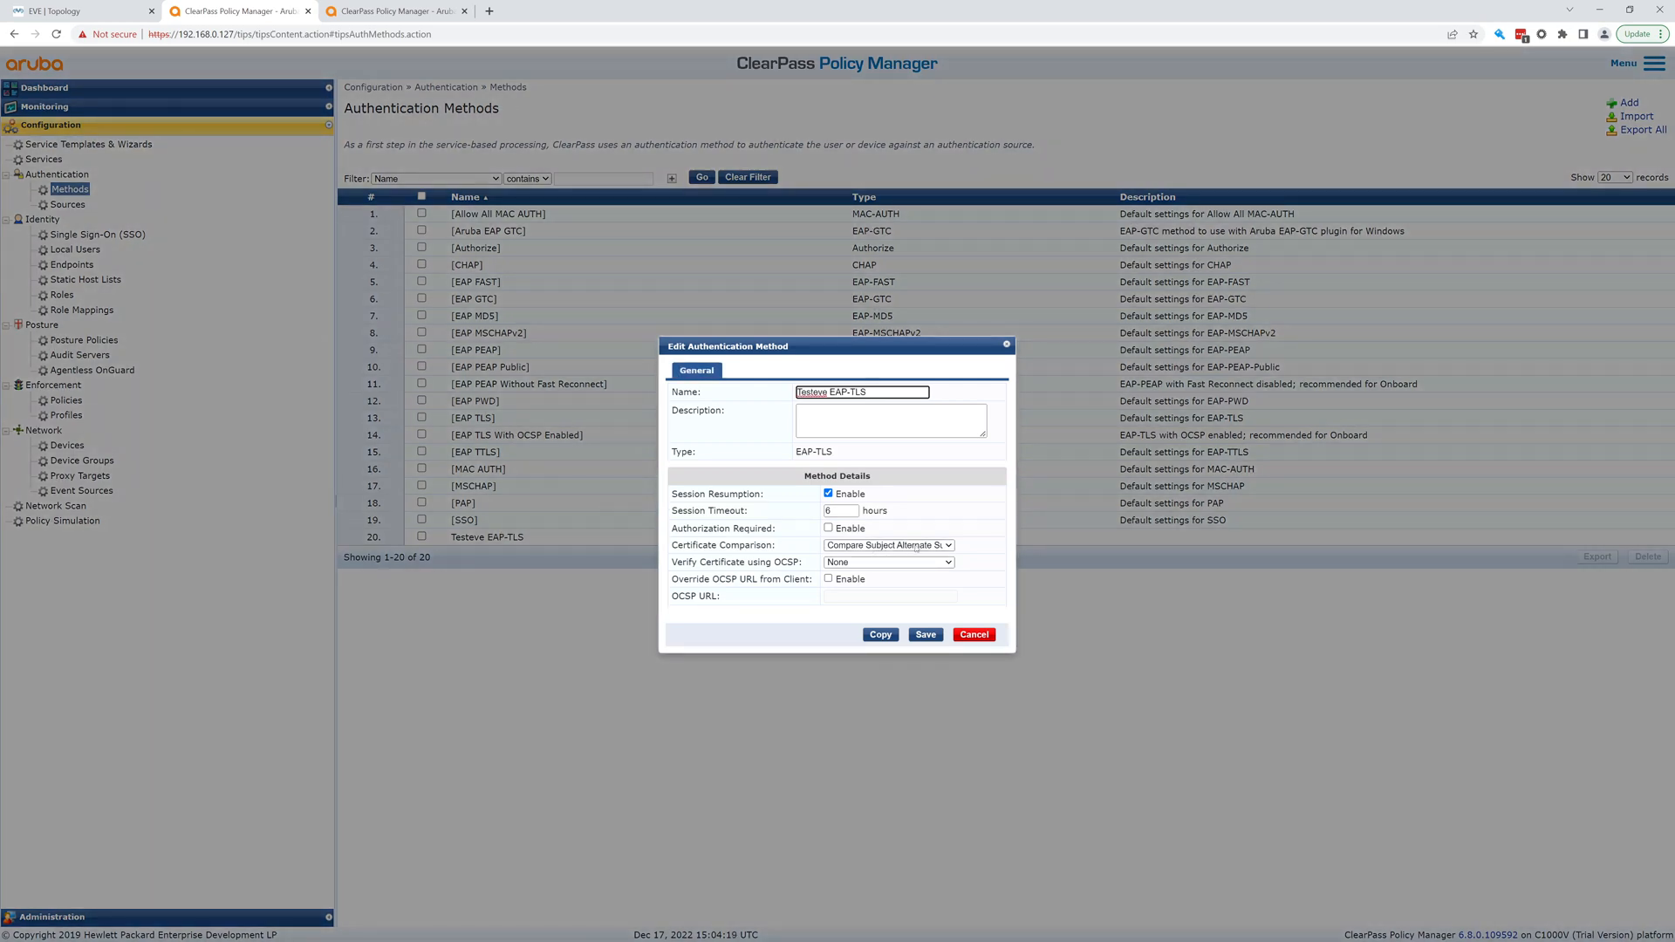
Cancel the Testeve EAP-TLS method dialog and go to the Authentication Sources list
{"action": "left_click", "coordinate": [925, 635]}
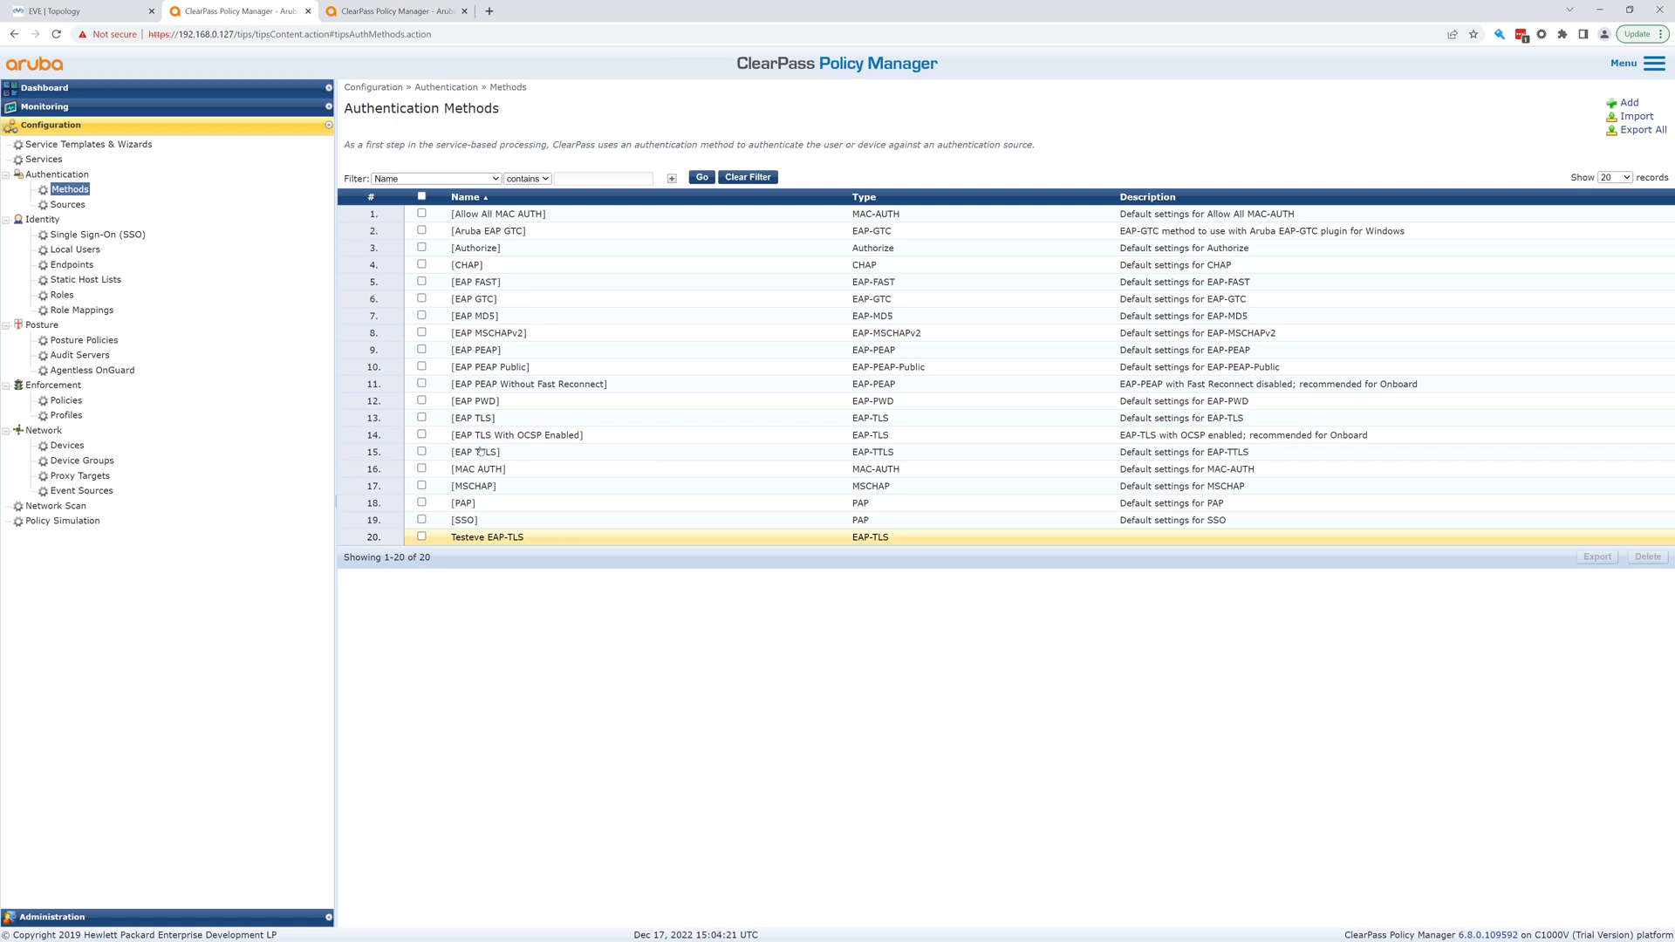
{"action": "left_click", "coordinate": [57, 204]}
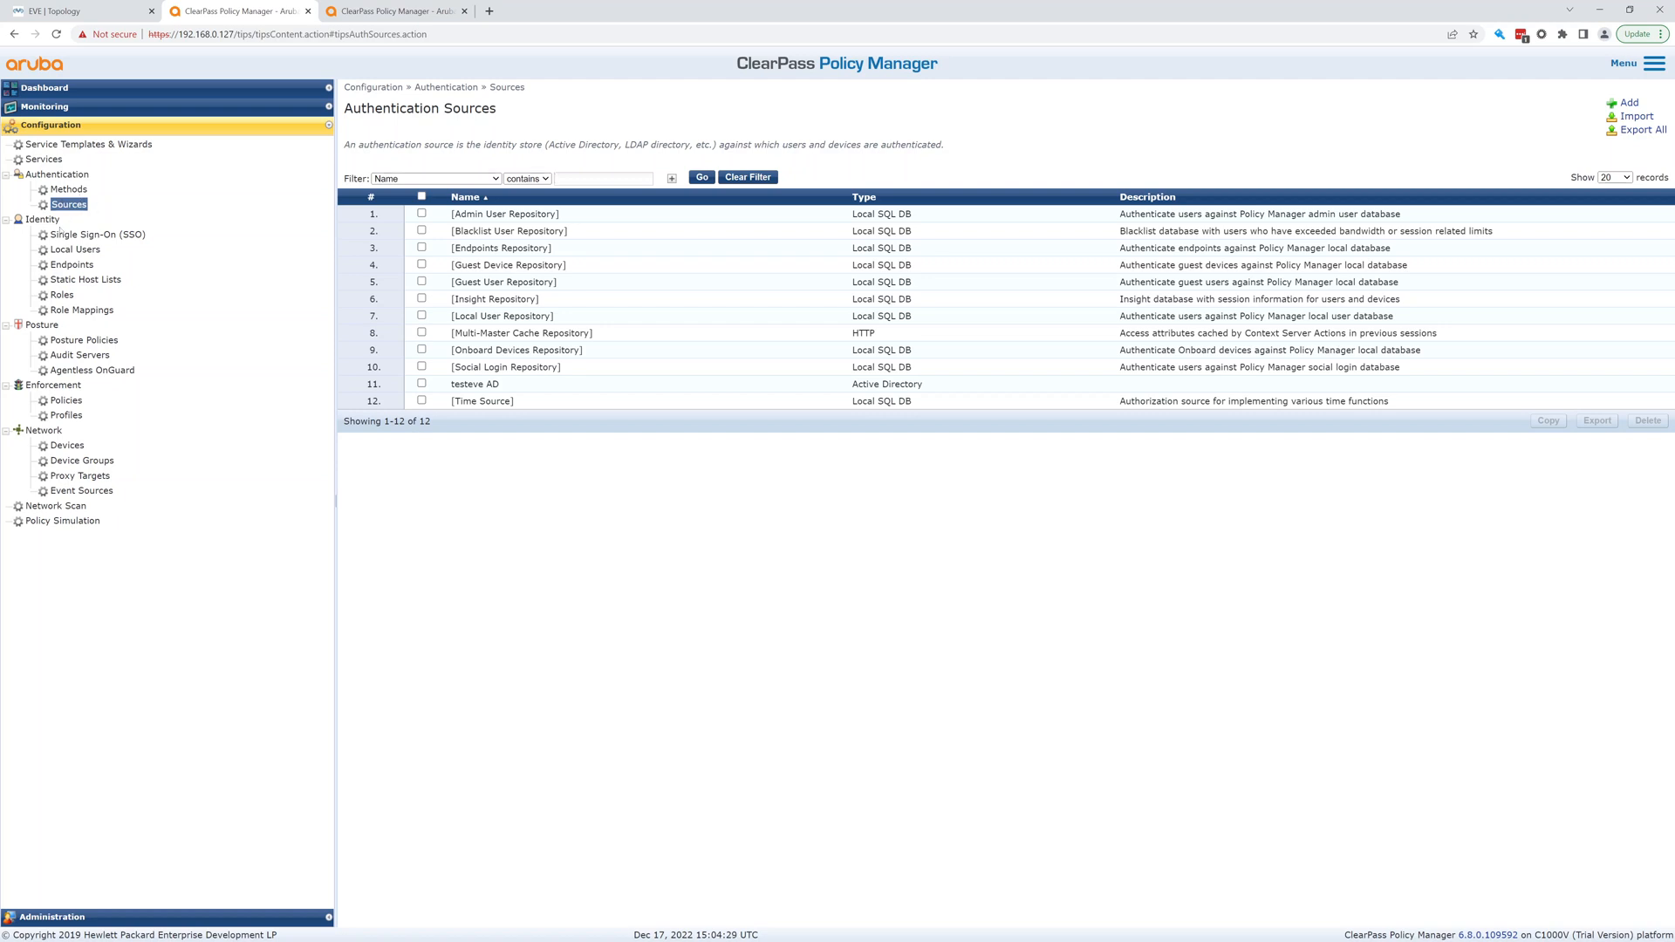
Open the testeve AD source's summary showing AD over SSL and attribute filters
{"action": "left_click", "coordinate": [475, 383]}
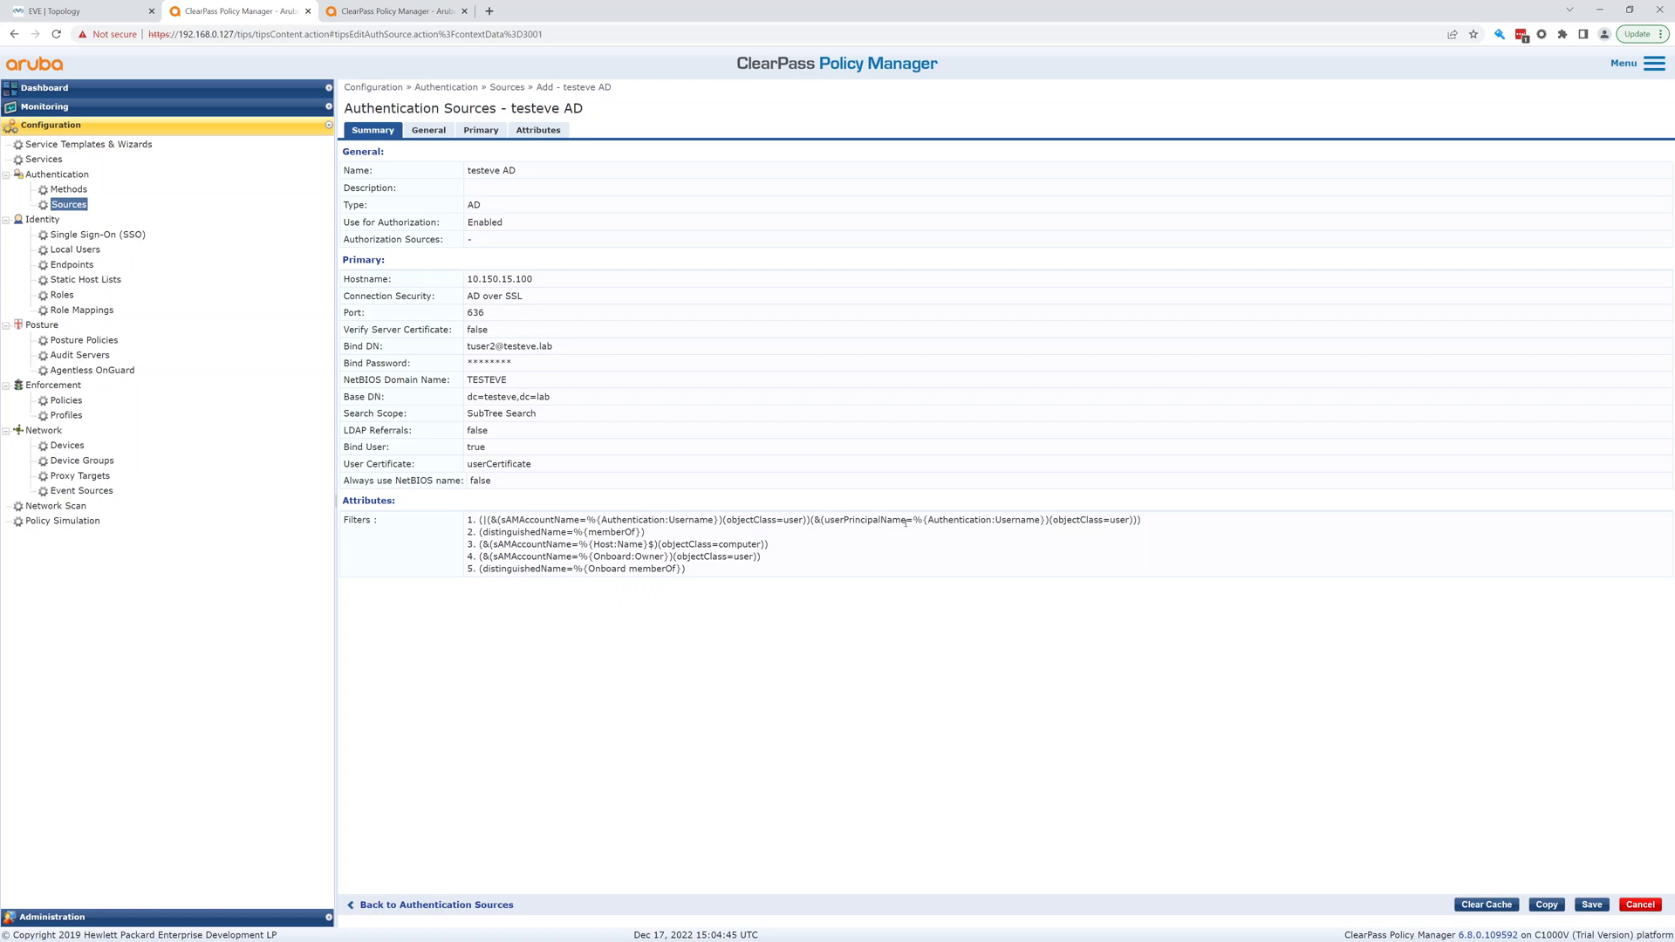
{"action": "mouse_move", "coordinate": [212, 290]}
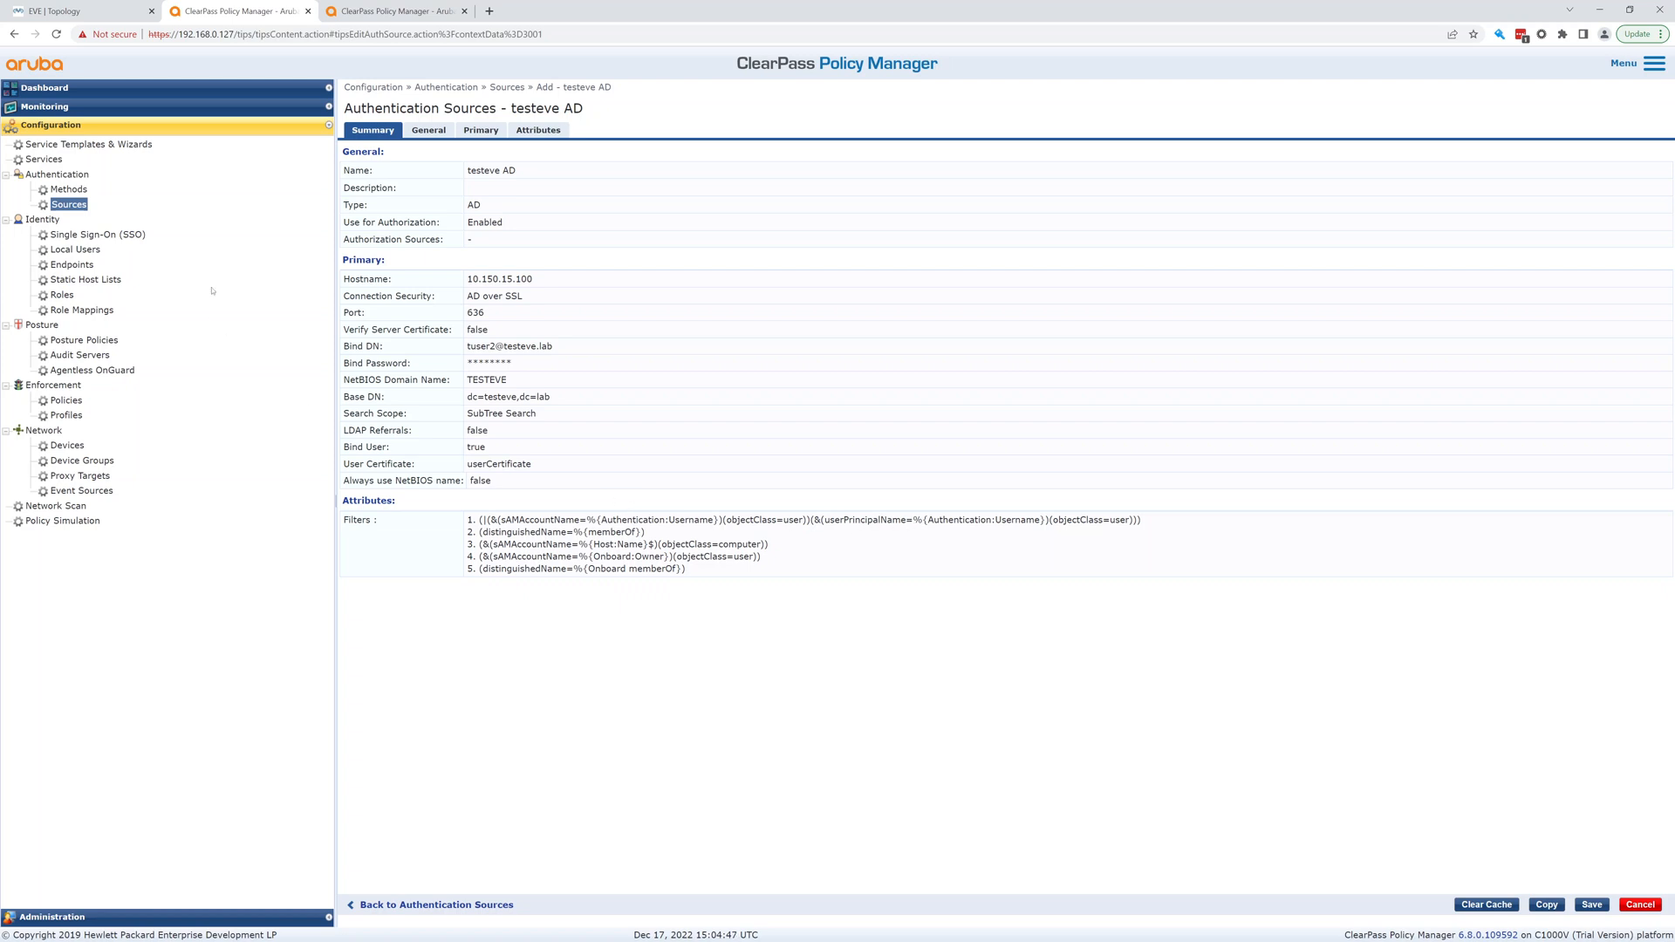
{"action": "mouse_move", "coordinate": [125, 357]}
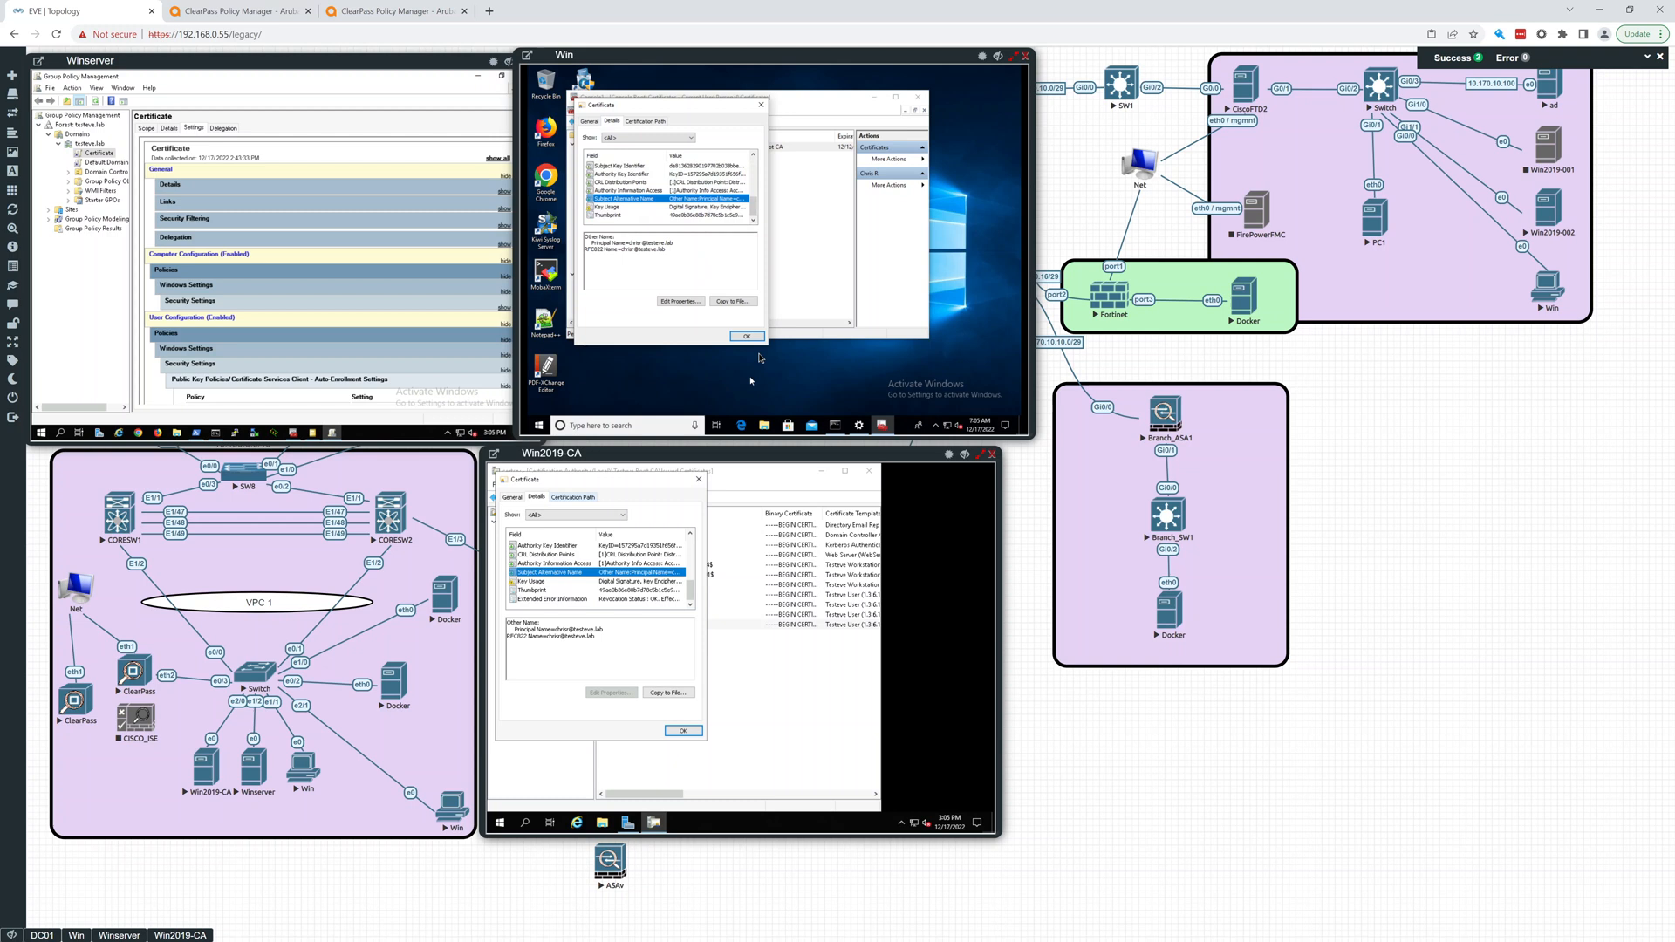
Close the certificate details and the MMC console, answering the save-settings prompt
{"action": "left_click", "coordinate": [747, 336]}
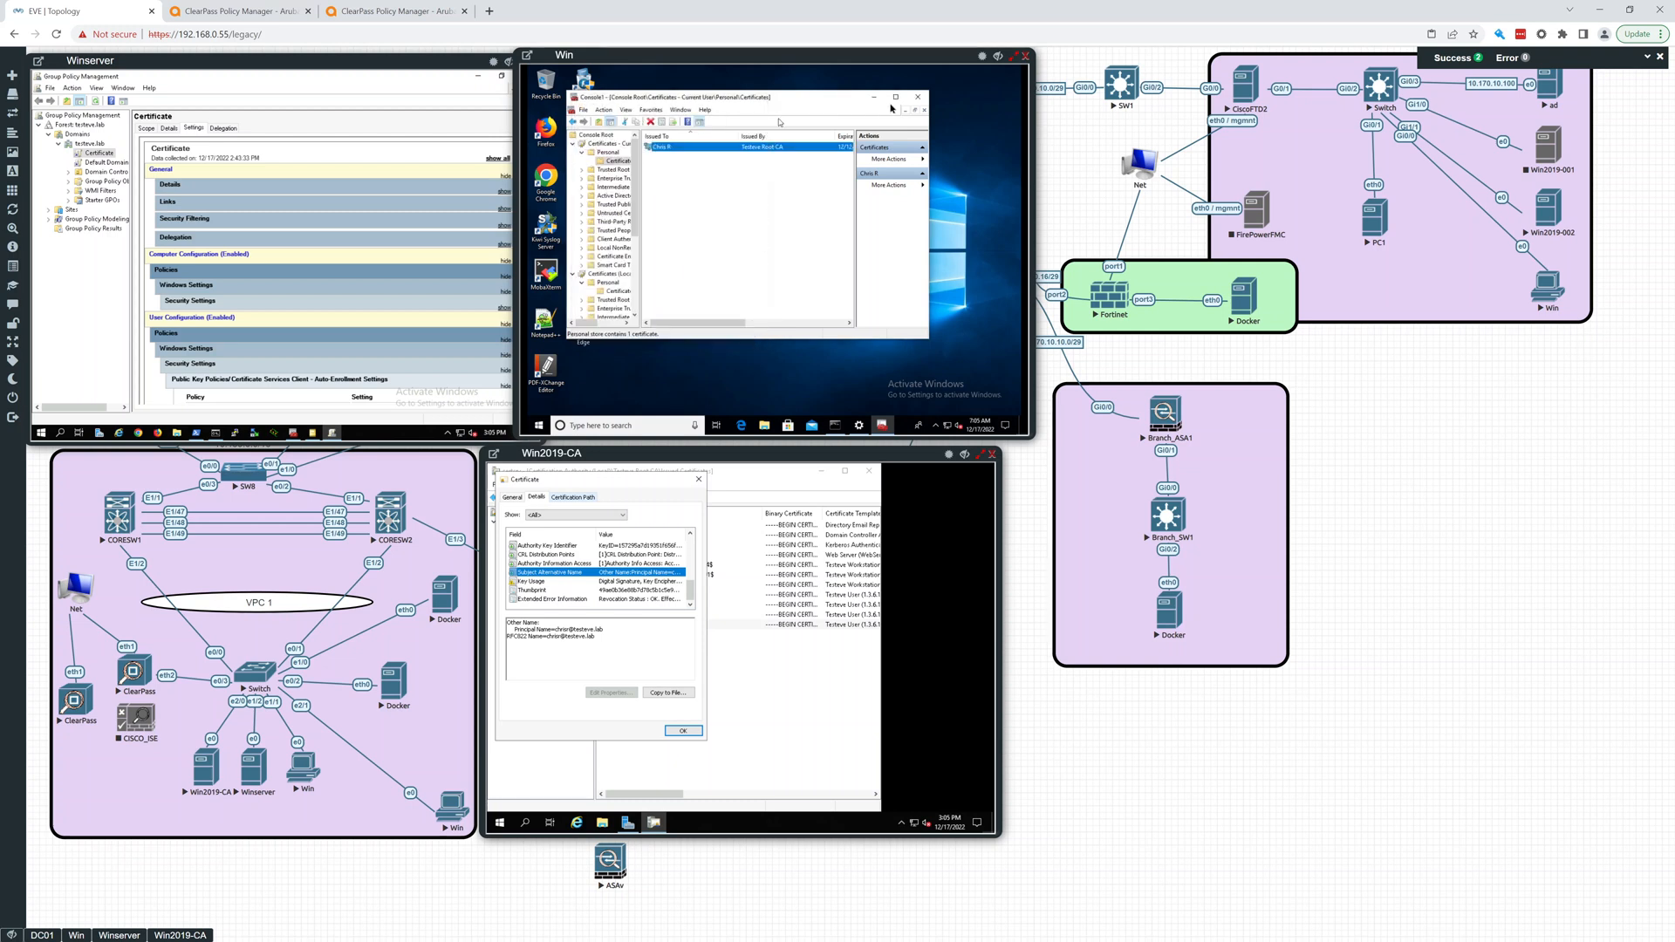
{"action": "left_click", "coordinate": [924, 96]}
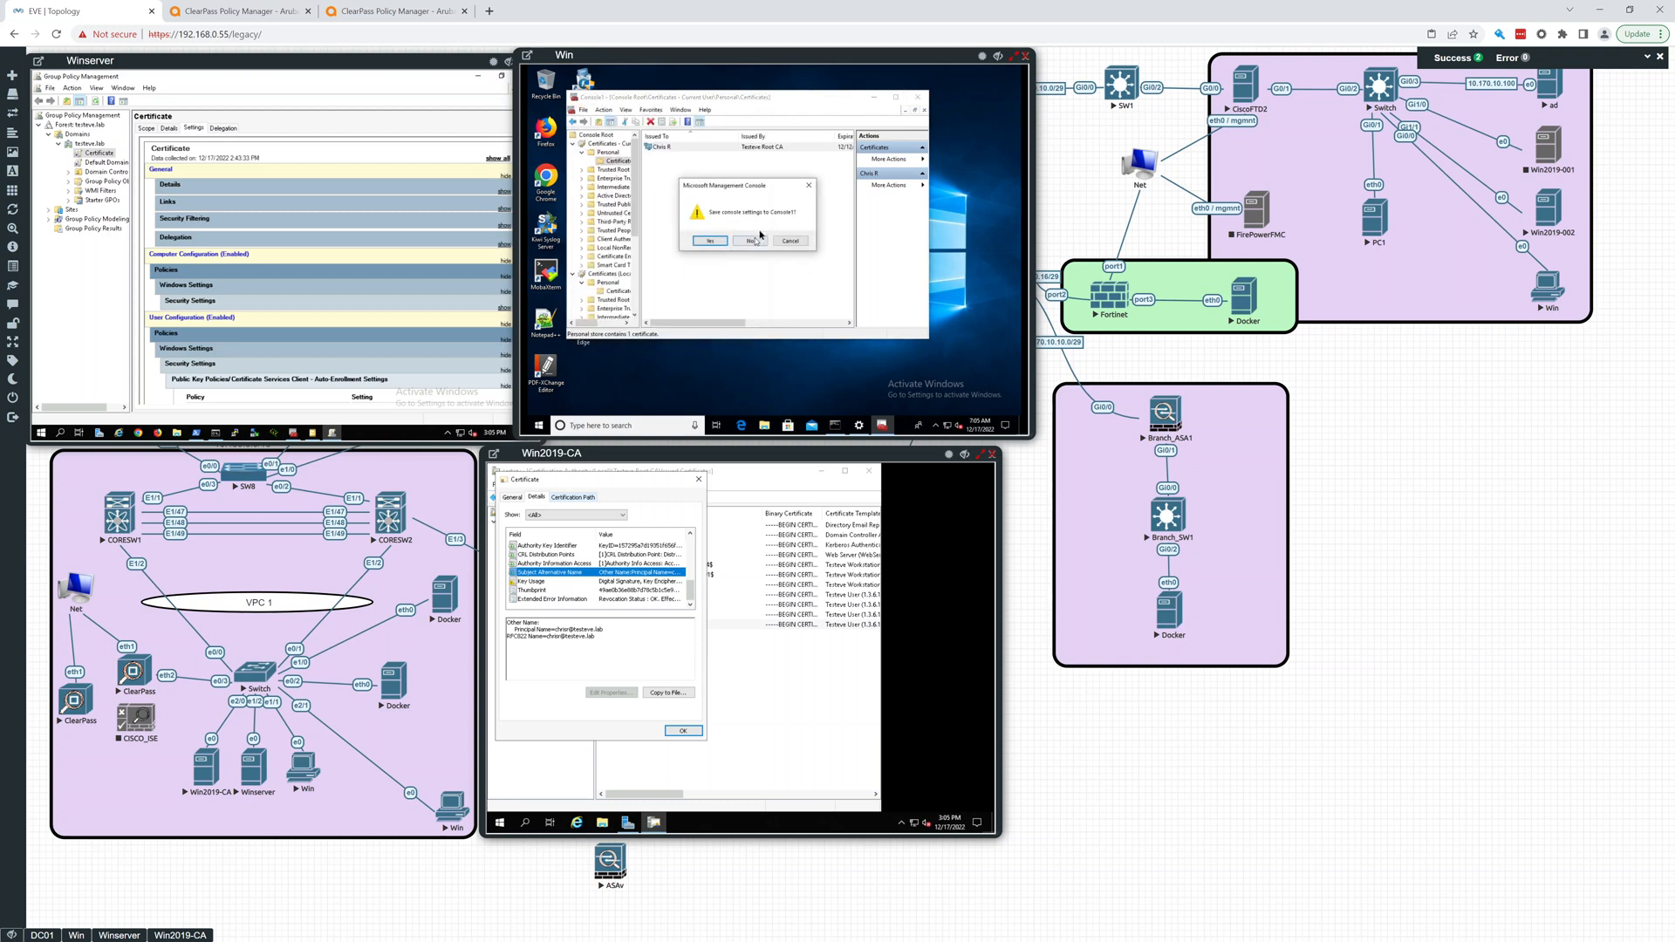
{"action": "left_click", "coordinate": [750, 240]}
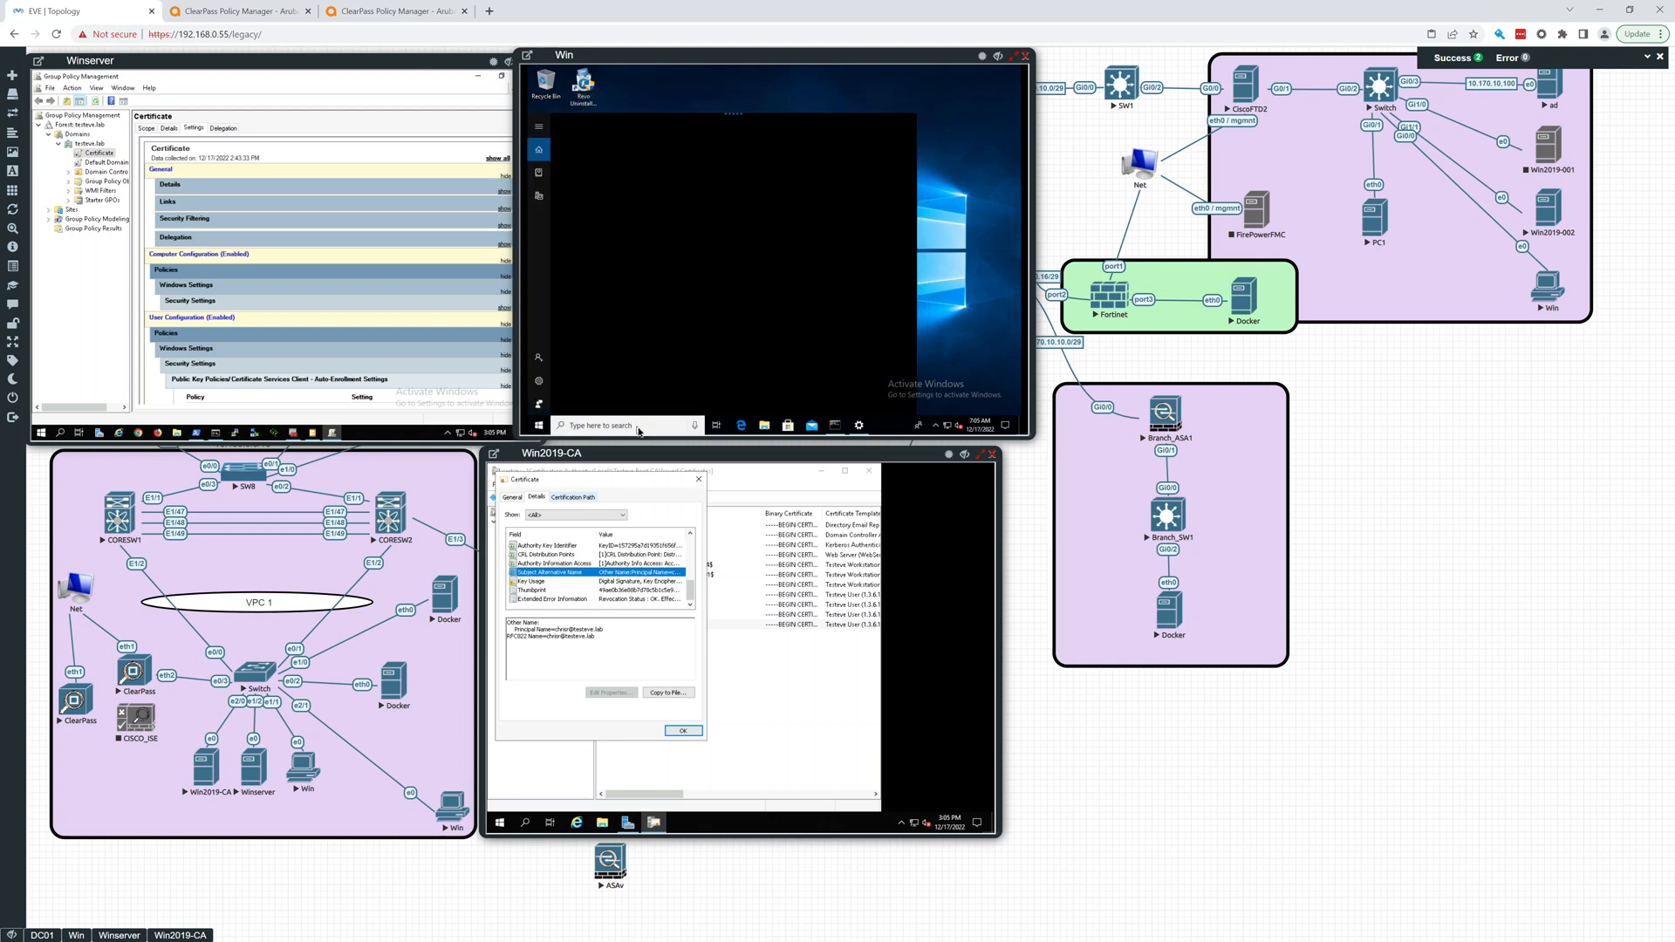
Search for Services from Start and locate the Wired AutoConfig service
{"action": "type", "text": "awec=="}
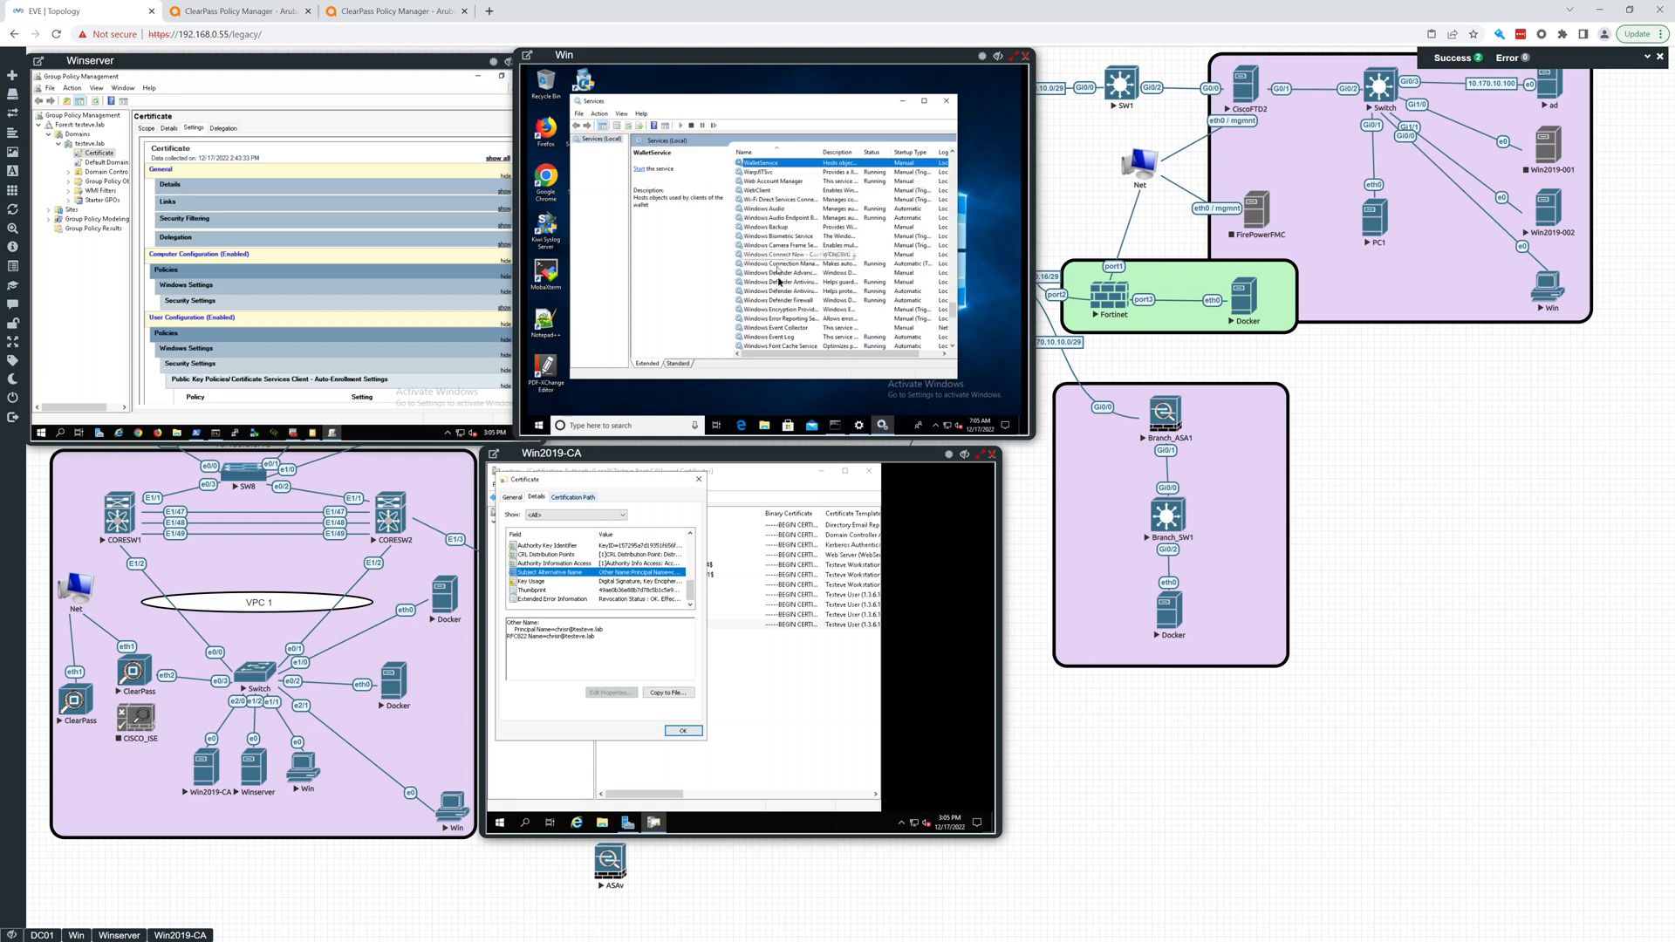
{"action": "scroll", "scroll_direction": "down", "scroll_amount": 3}
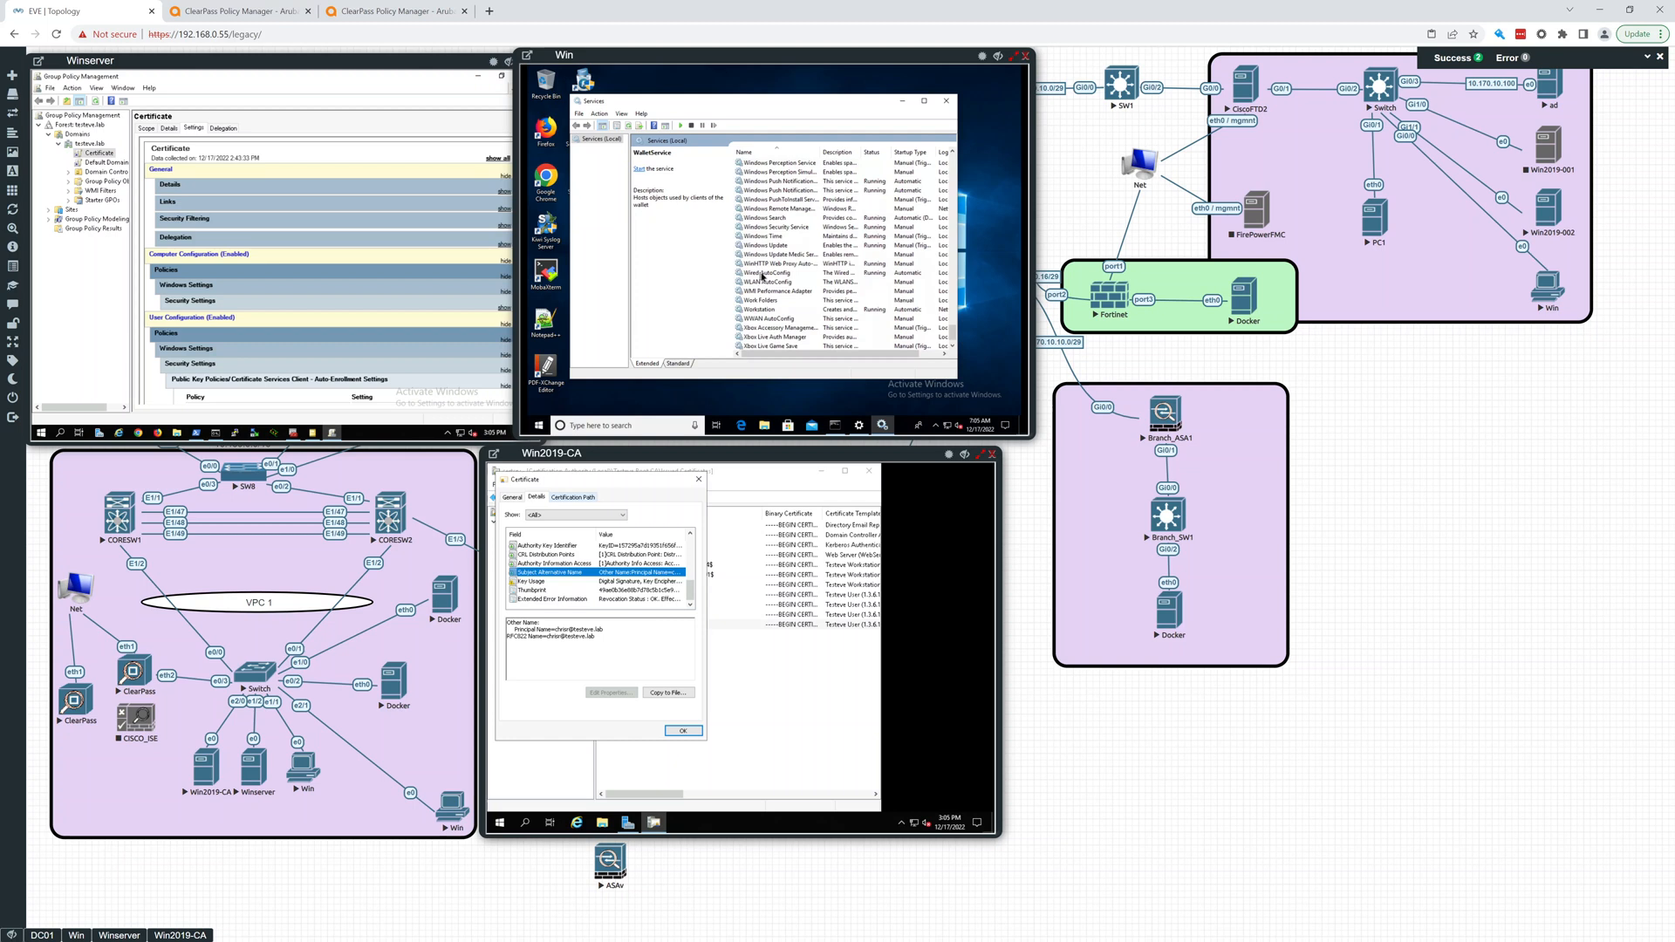
{"action": "left_click", "coordinate": [769, 273]}
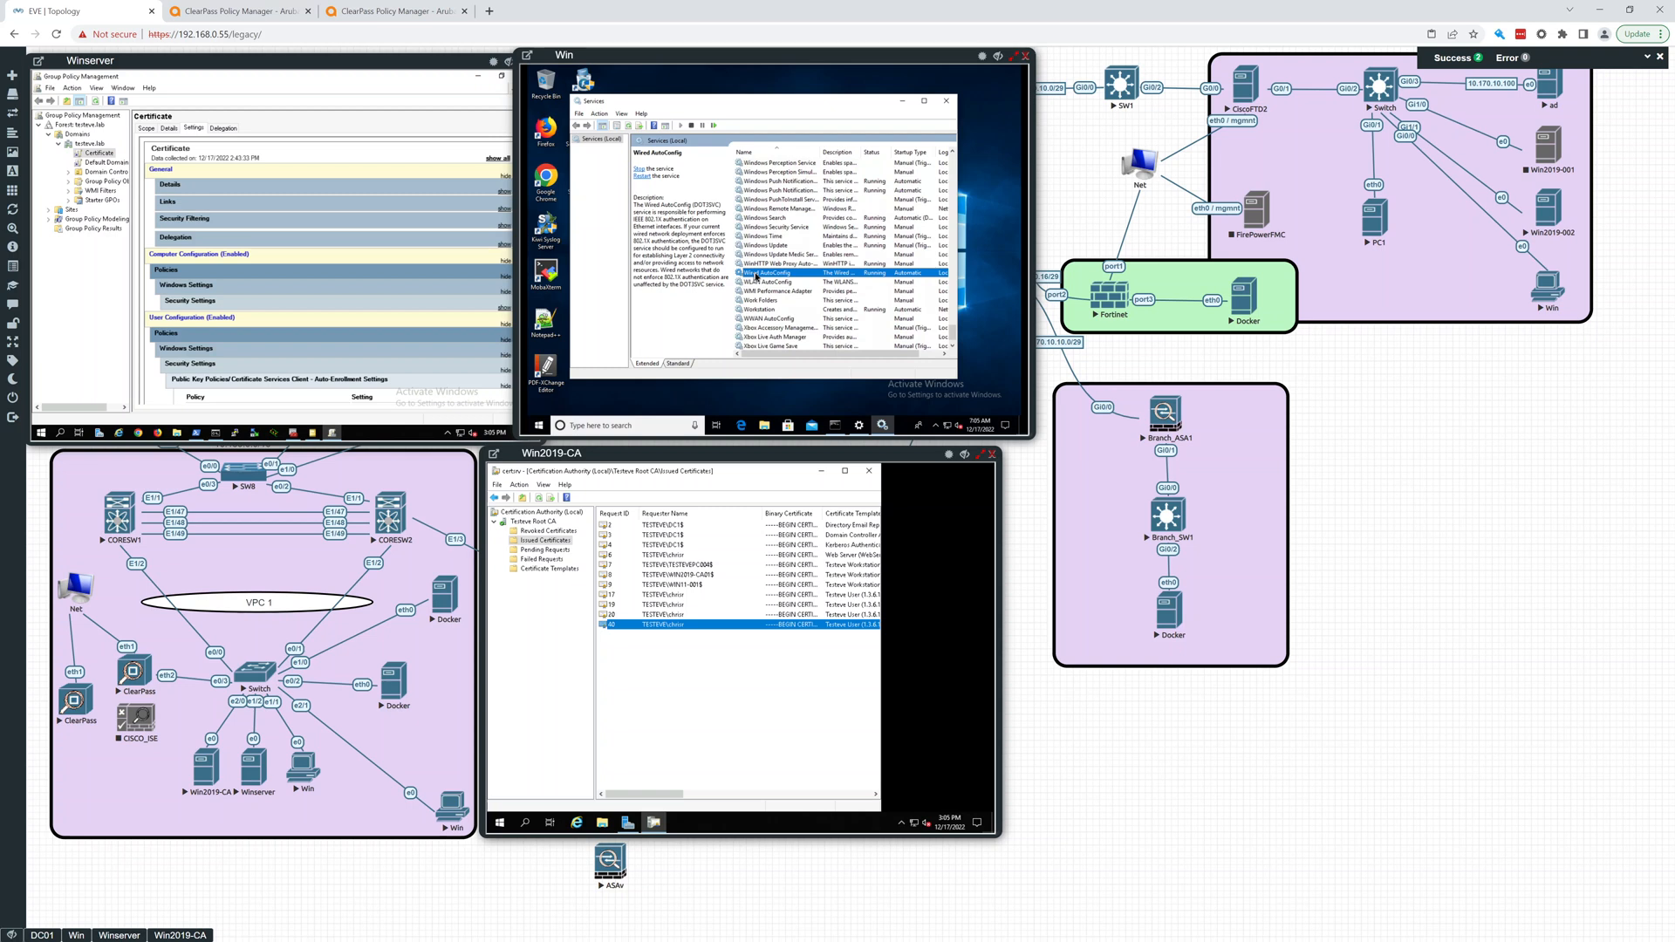
{"action": "mouse_move", "coordinate": [770, 275]}
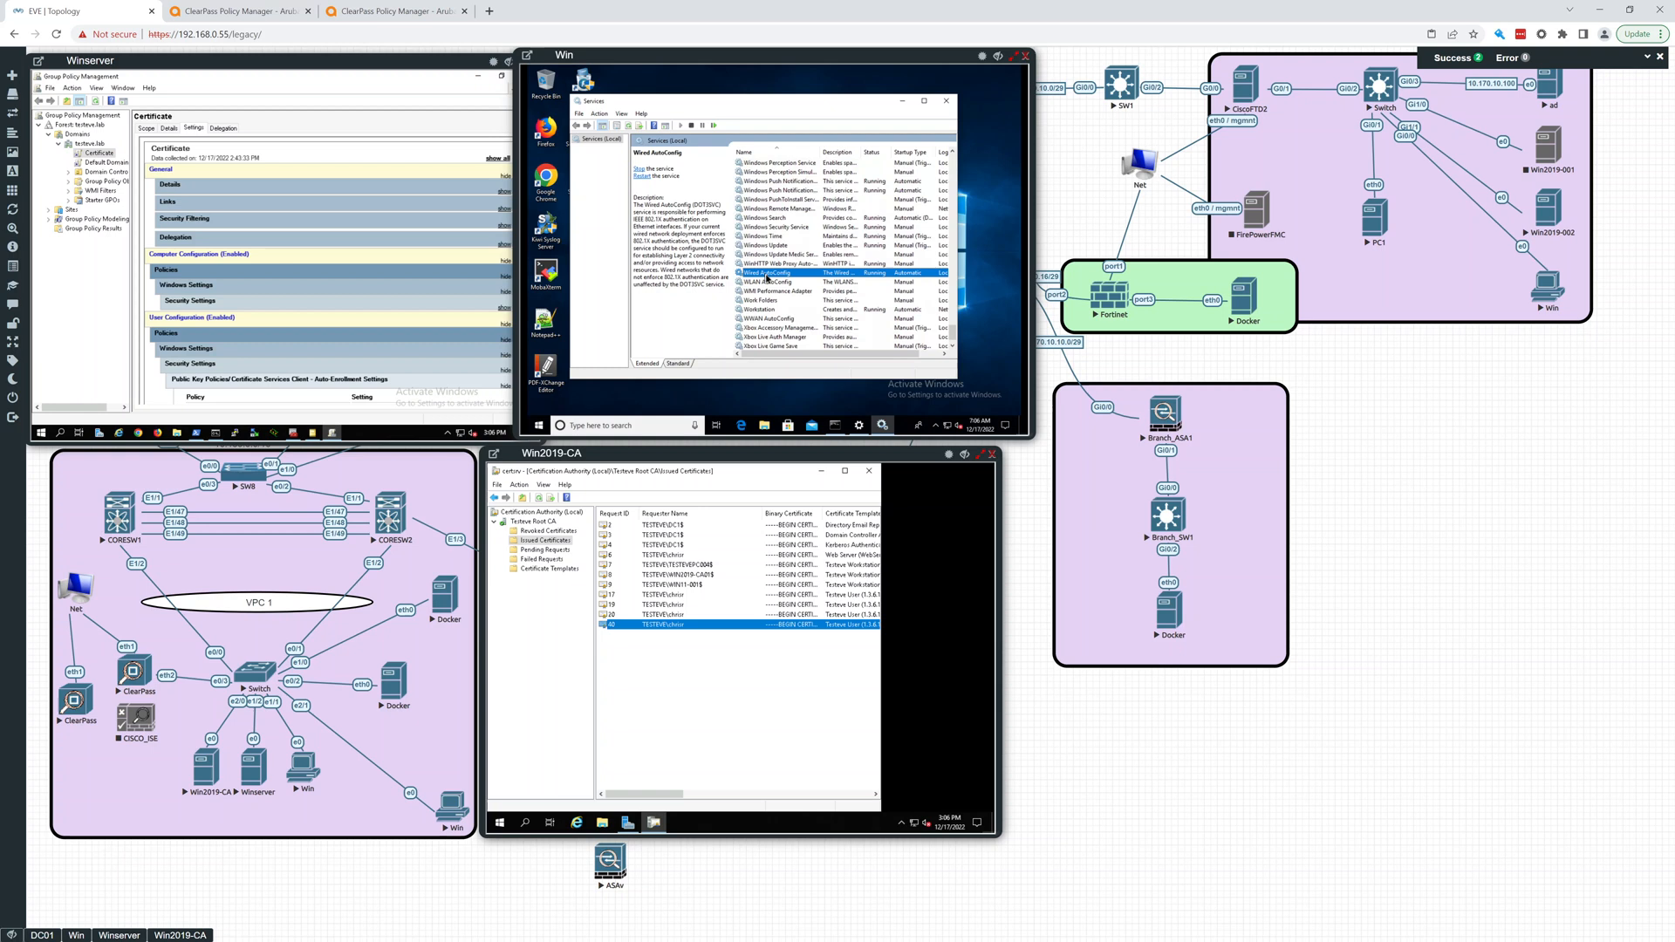
Check Wired AutoConfig is running with automatic startup, then close the Services window
{"action": "right_click", "coordinate": [765, 272]}
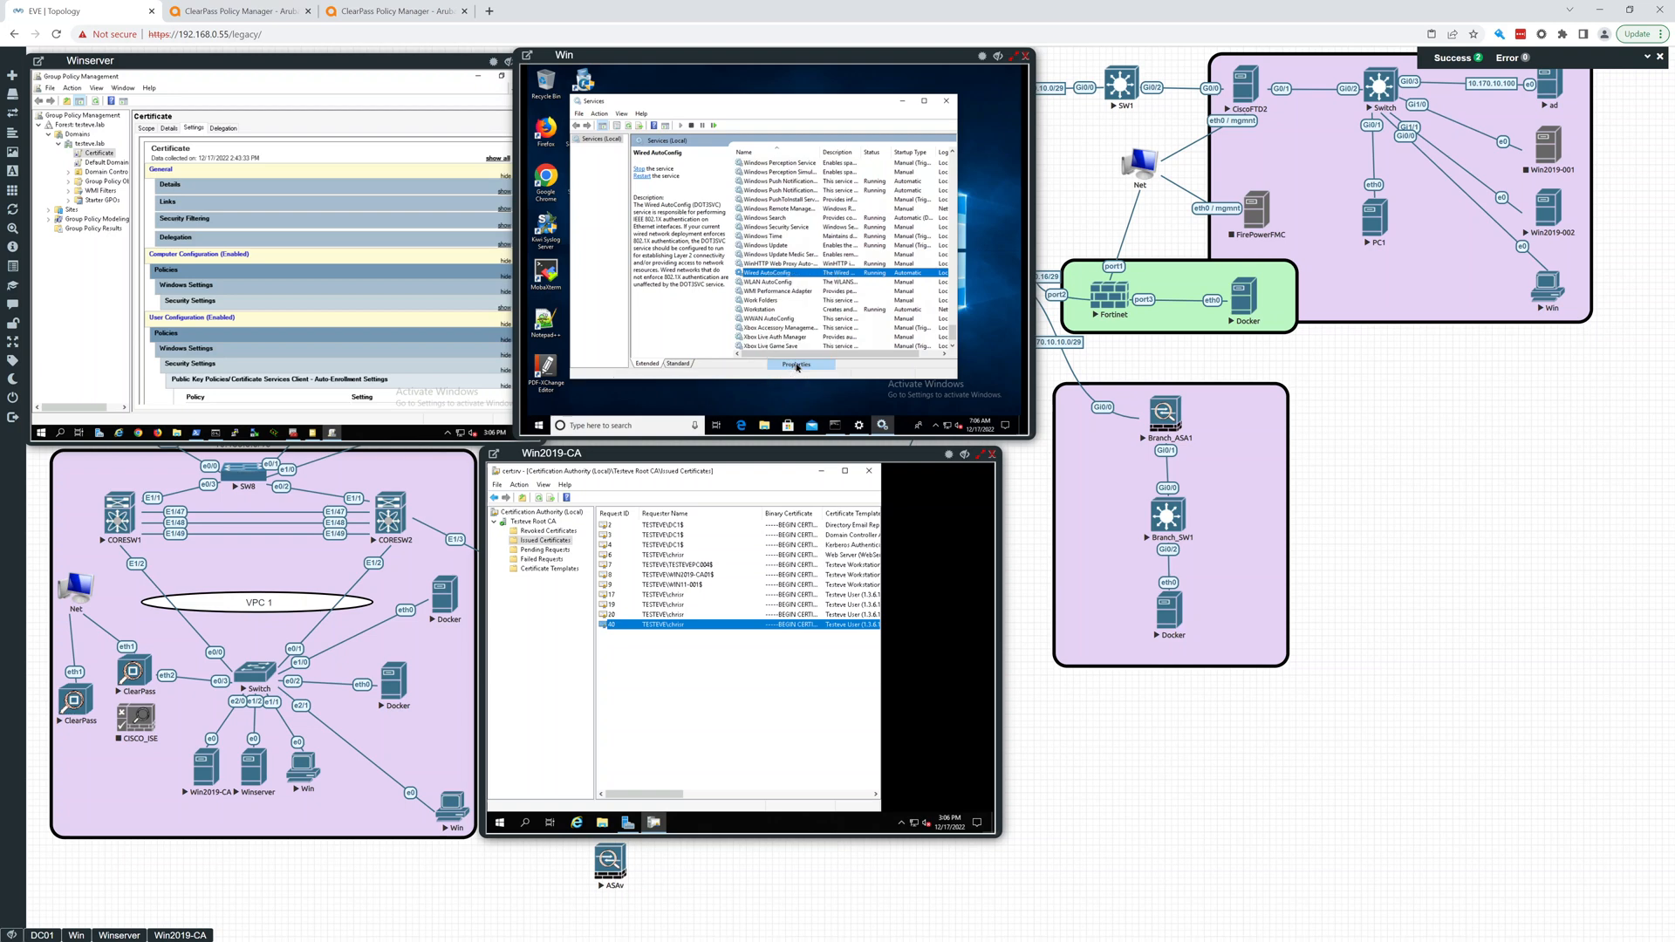
{"action": "left_click", "coordinate": [797, 364]}
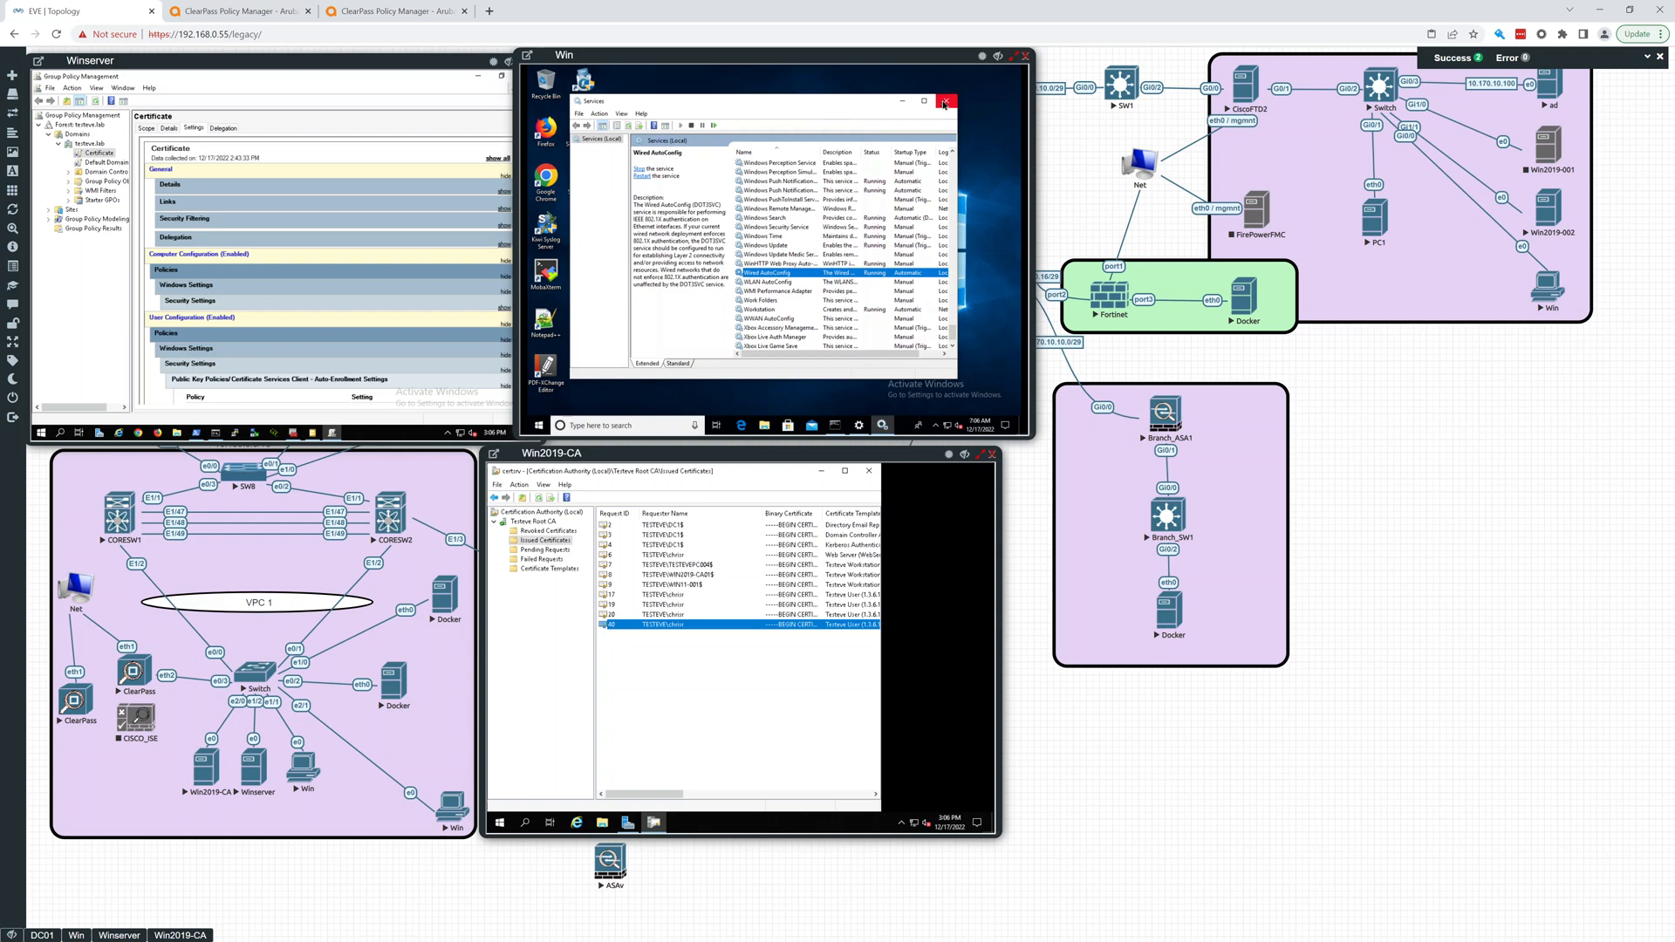
{"action": "left_click", "coordinate": [944, 101]}
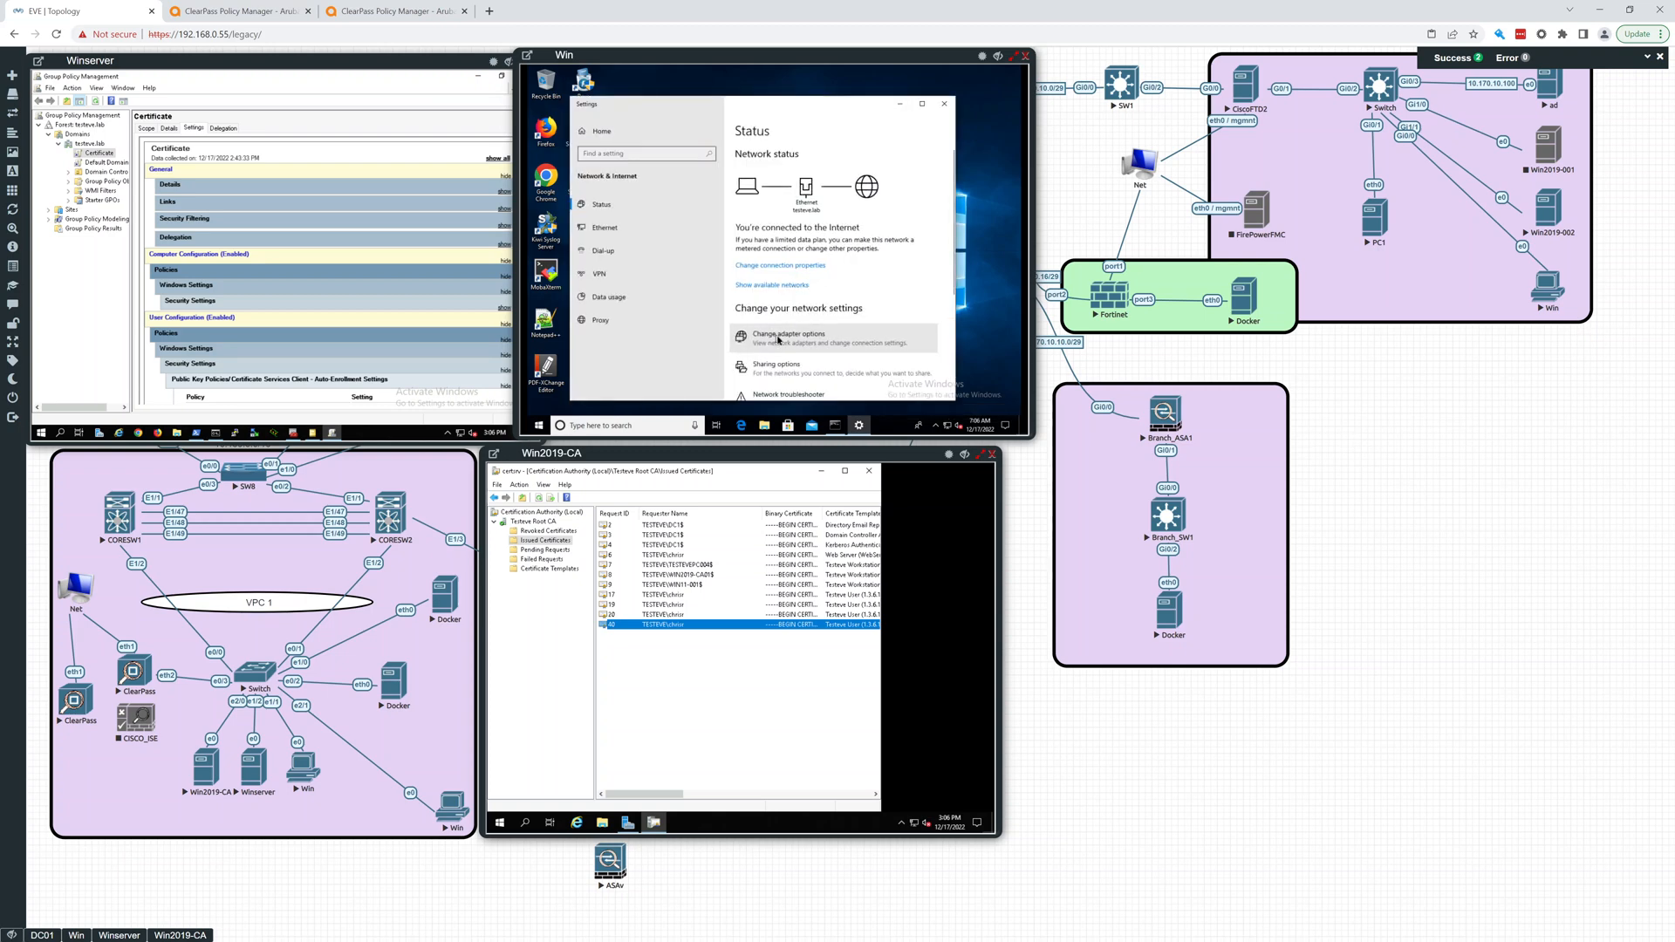
Open the Ethernet adapter's Properties from Change adapter options in Network Connections
{"action": "left_click", "coordinate": [787, 337]}
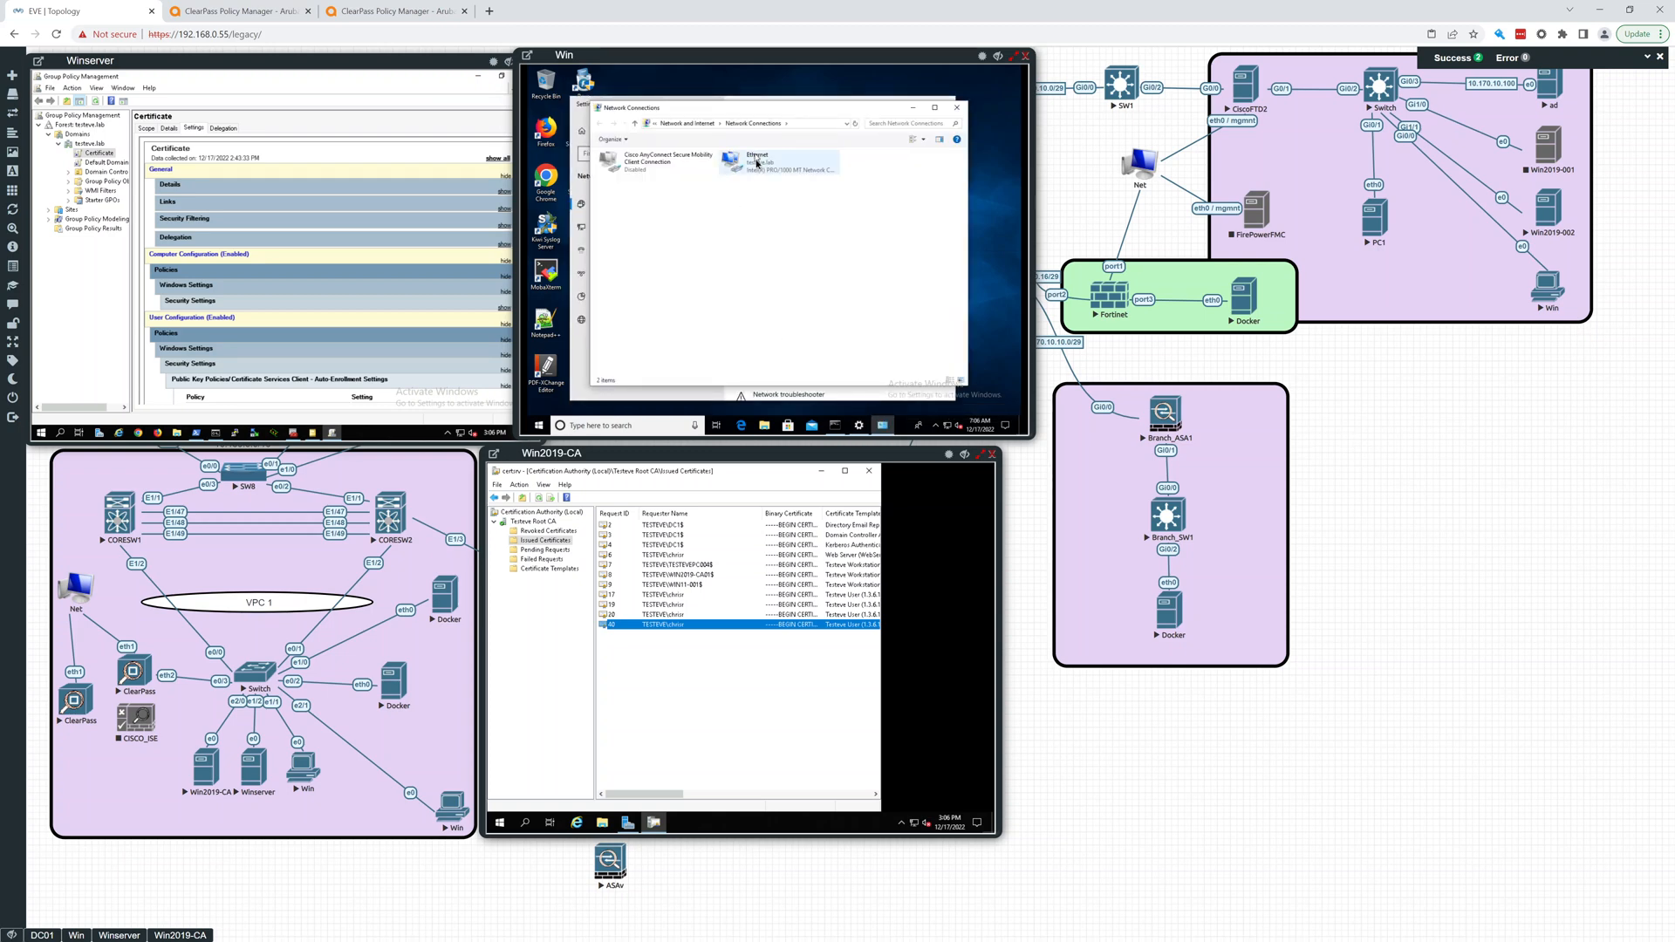
{"action": "right_click", "coordinate": [755, 162]}
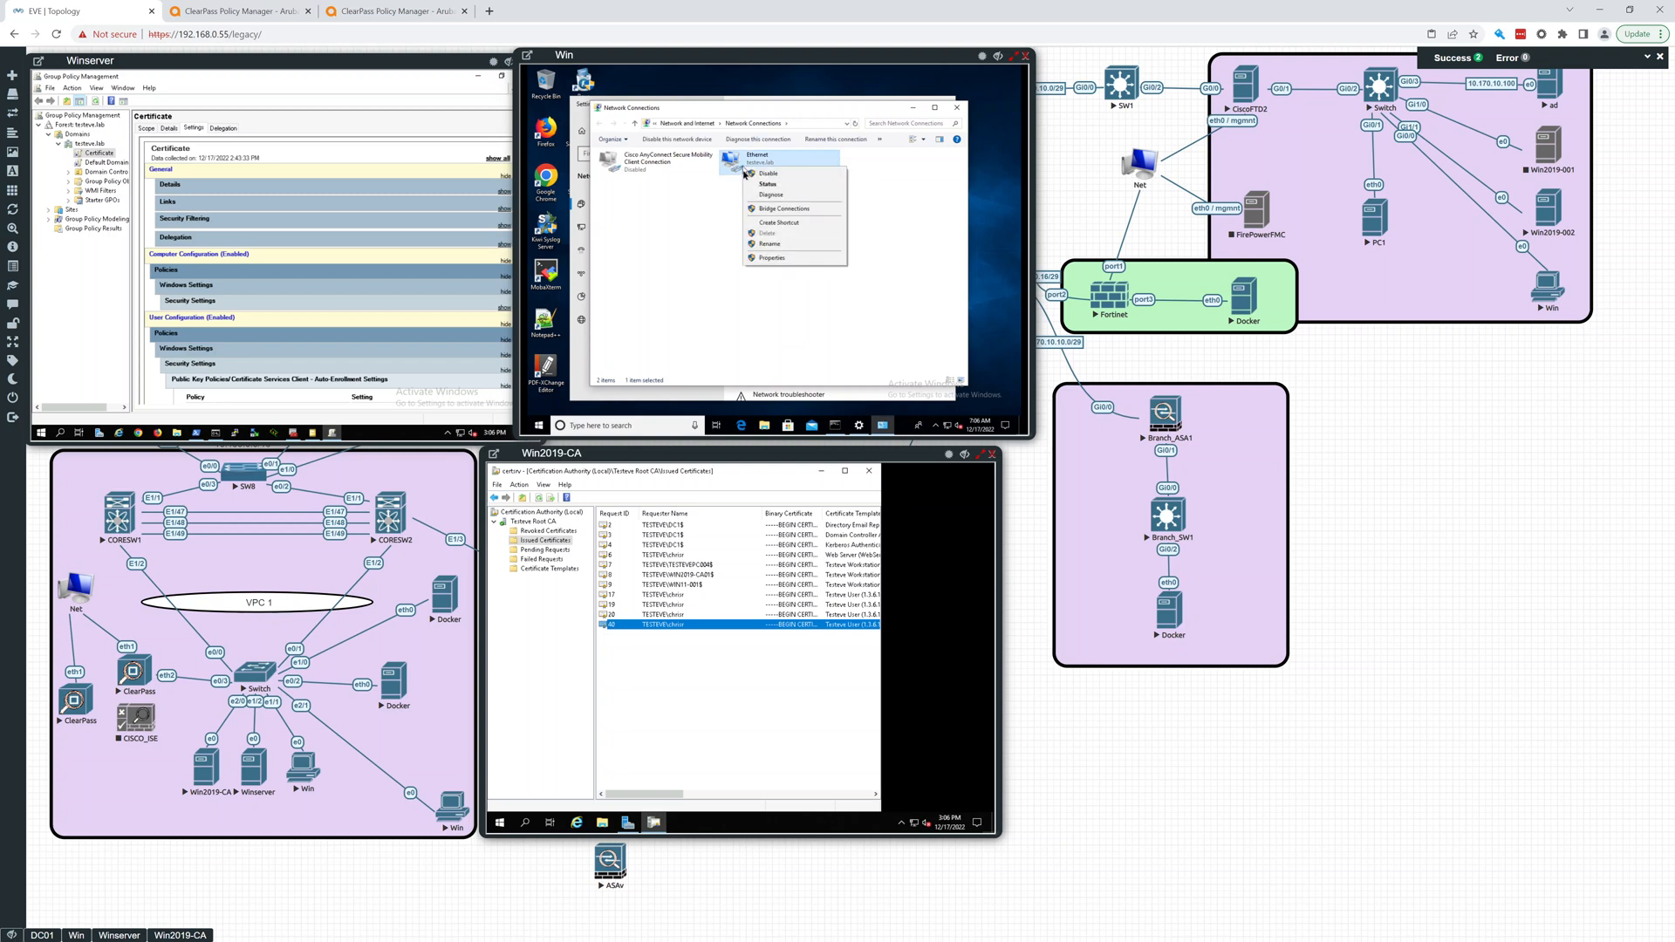
{"action": "left_click", "coordinate": [771, 258]}
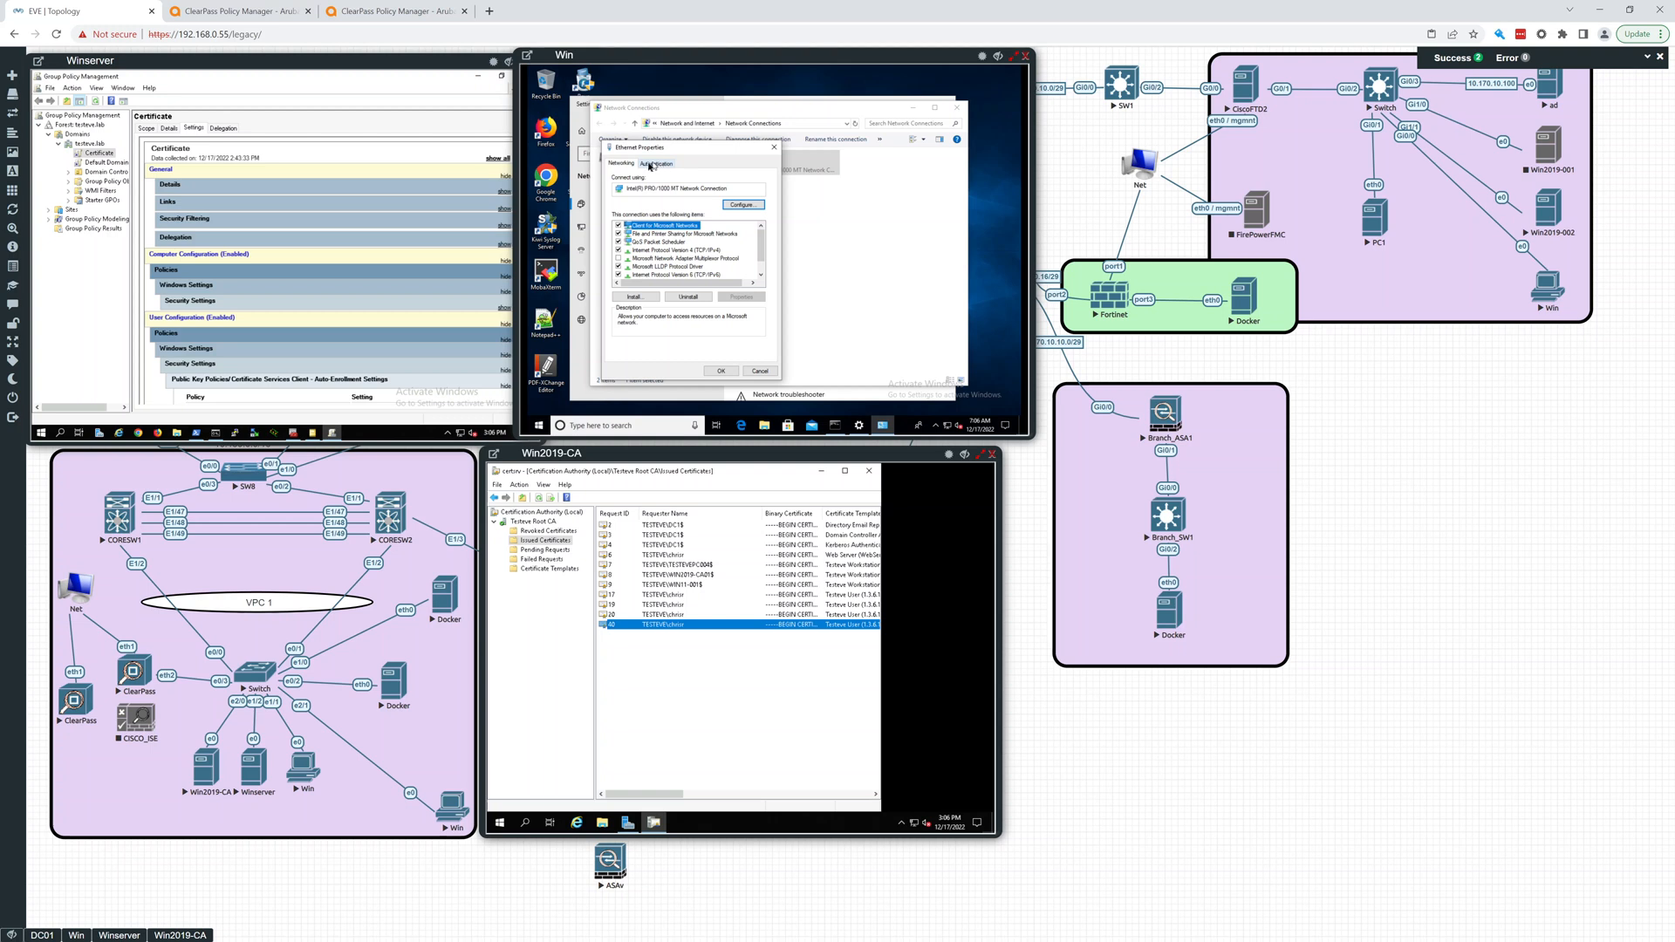
Enable IEEE 802.1X with Microsoft: Smart Card or other certificate, reviewing and cancelling its settings
{"action": "left_click", "coordinate": [656, 163]}
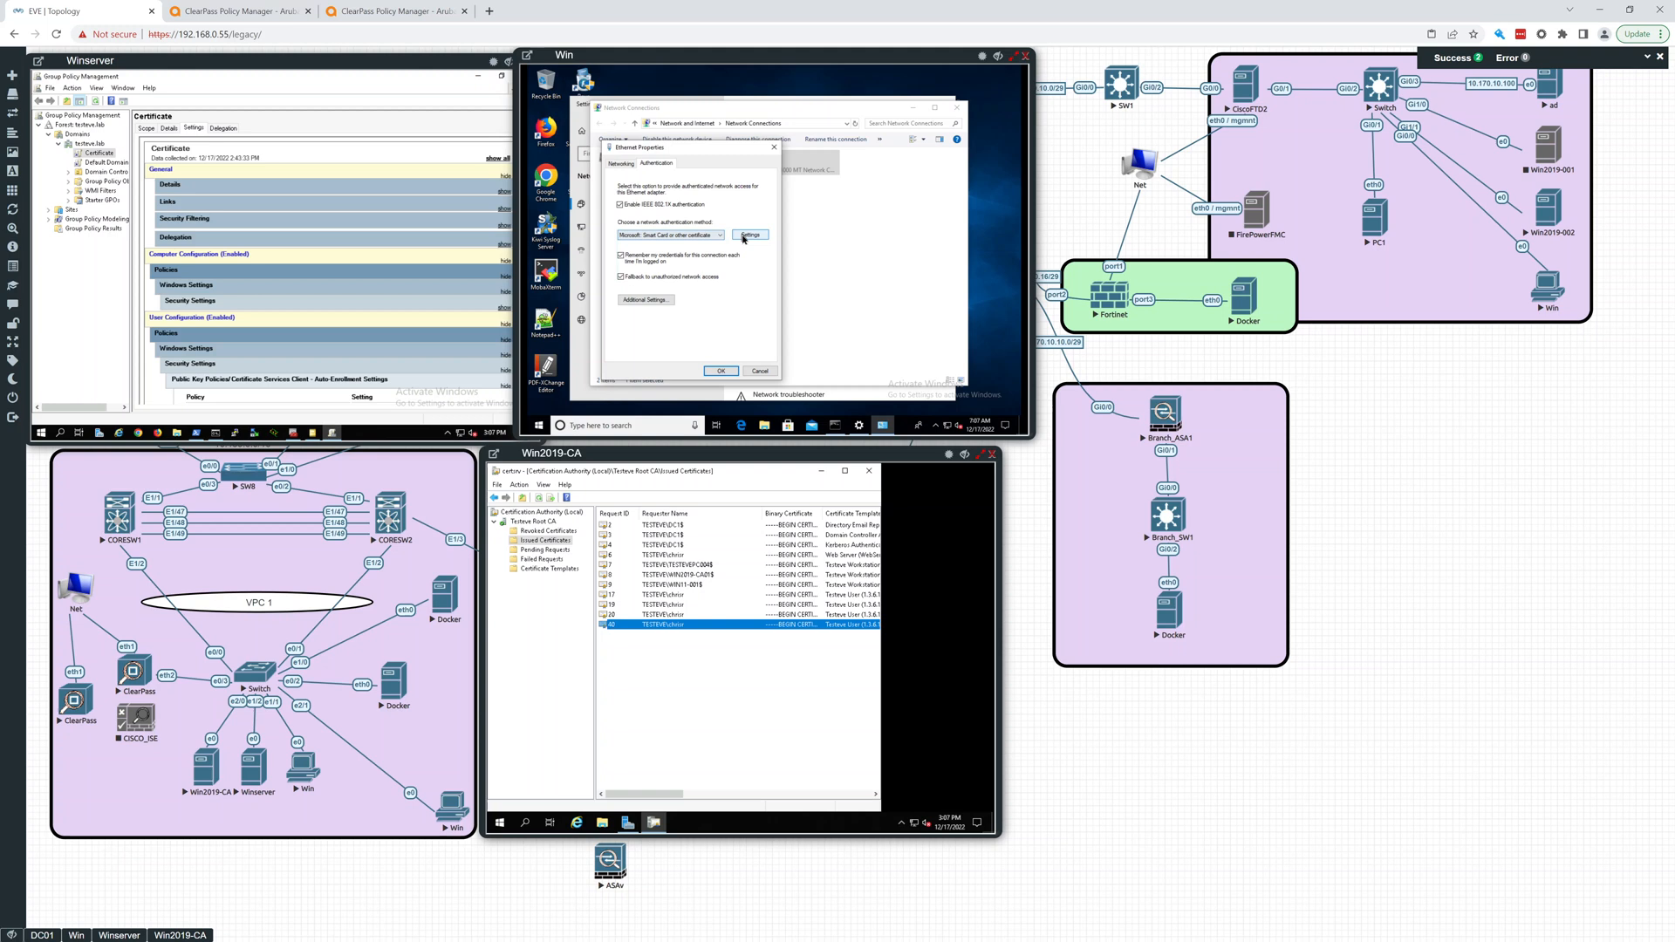
{"action": "left_click", "coordinate": [750, 235]}
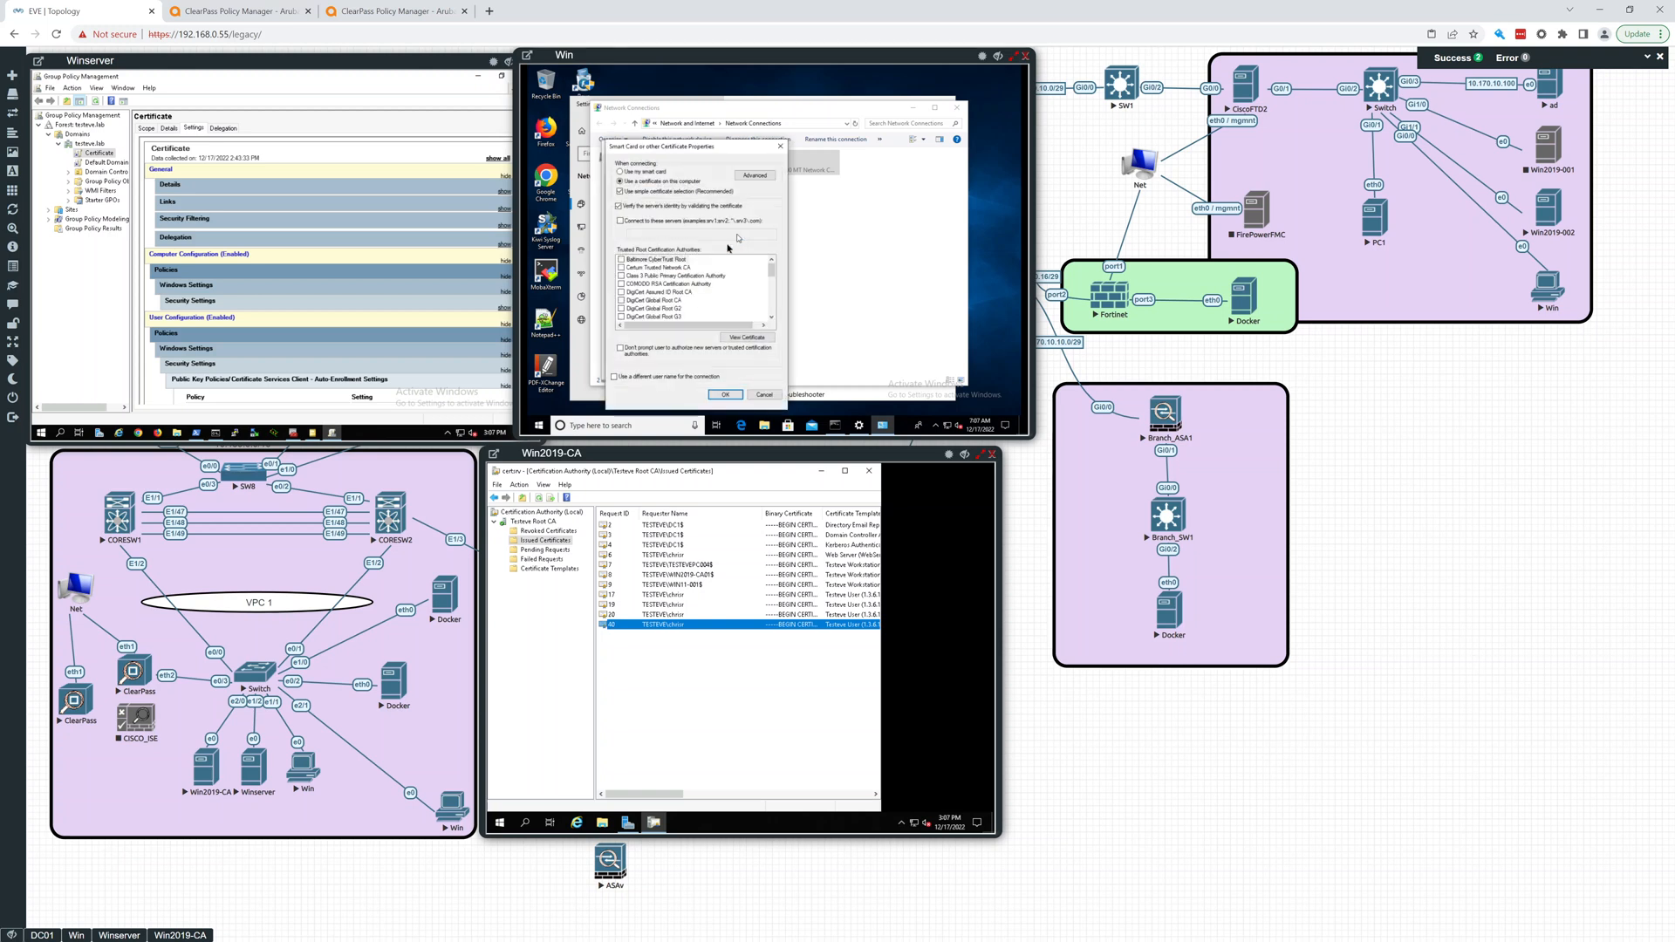
{"action": "left_click", "coordinate": [621, 191]}
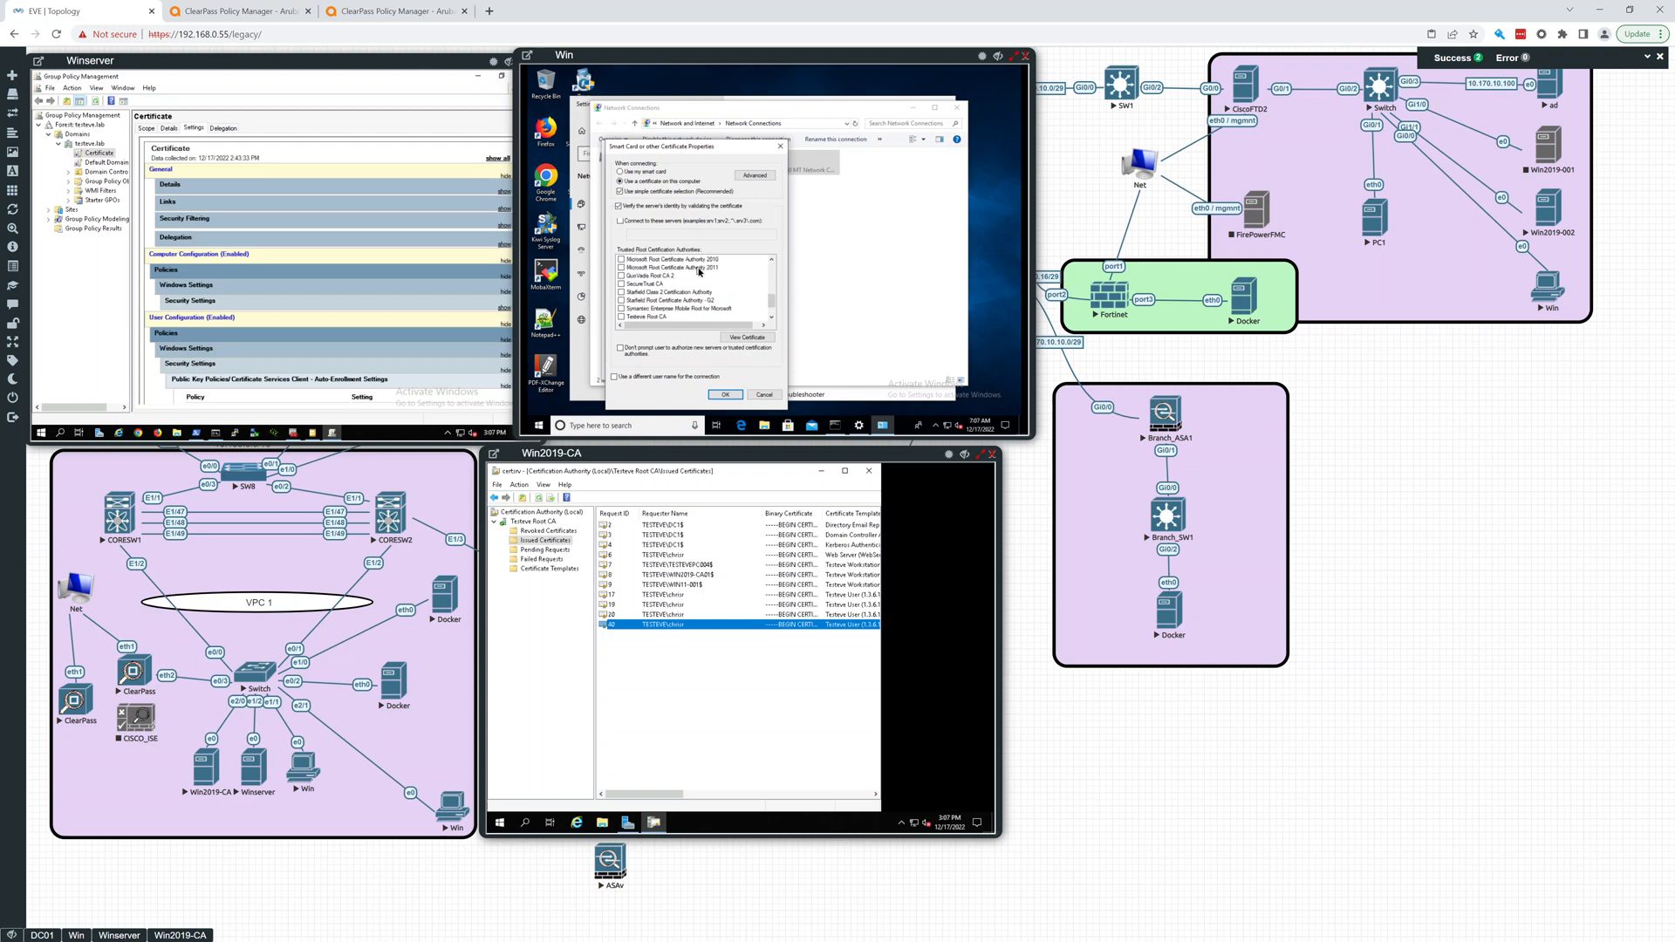
{"action": "scroll", "scroll_direction": "down", "scroll_amount": 3}
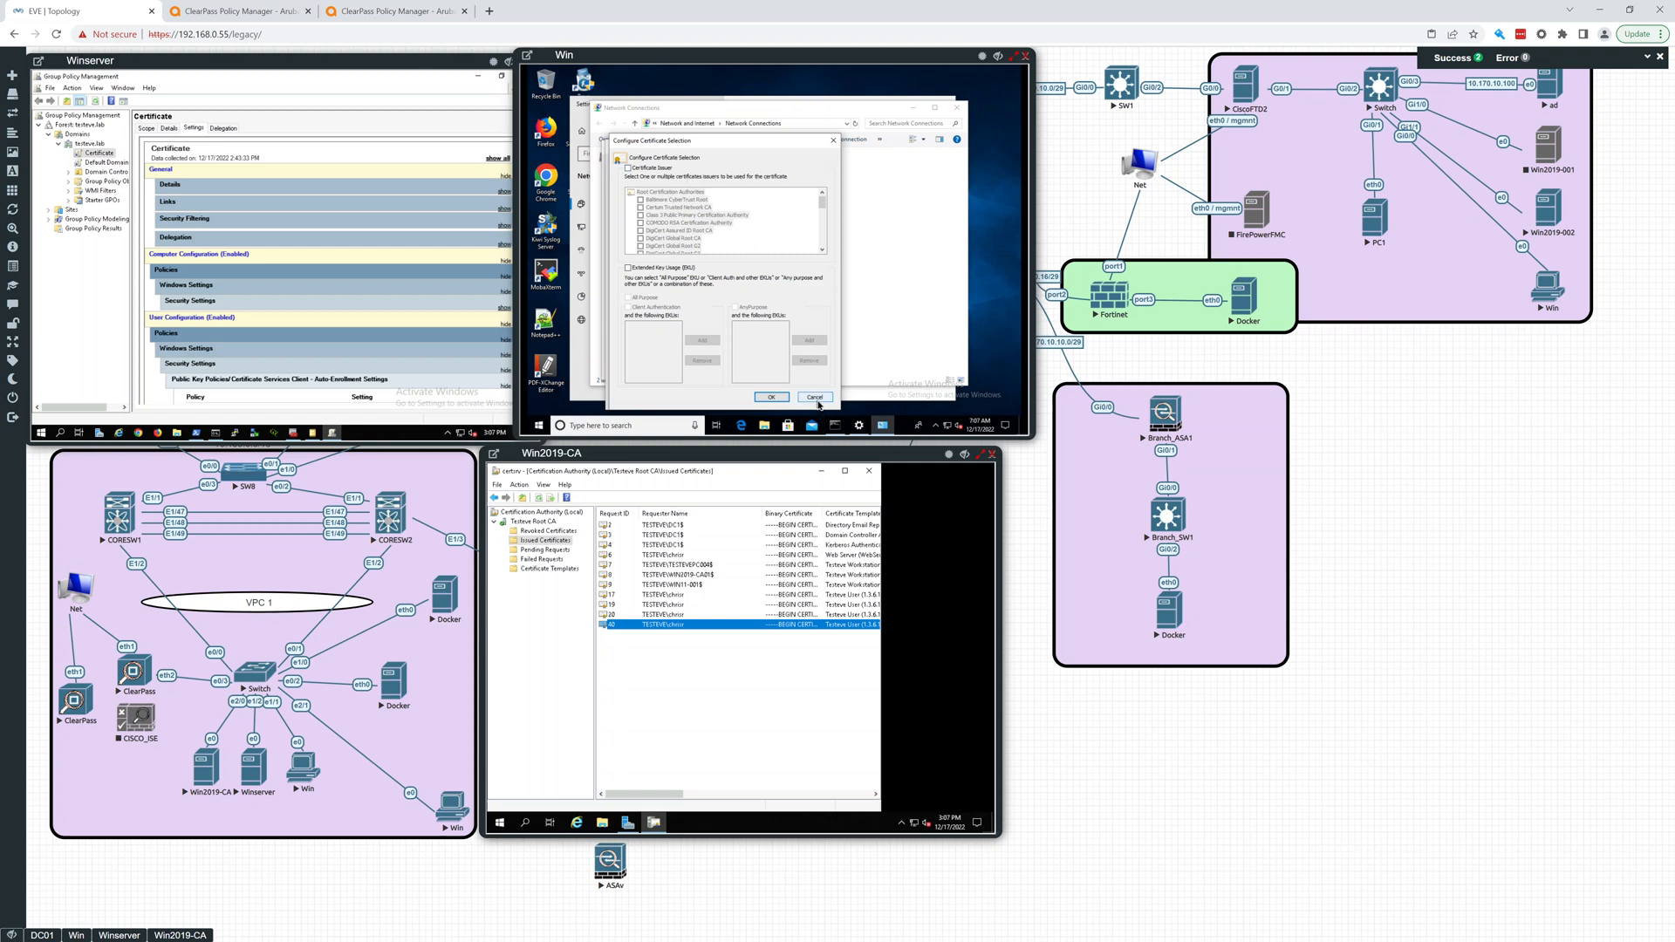
{"action": "left_click", "coordinate": [814, 397]}
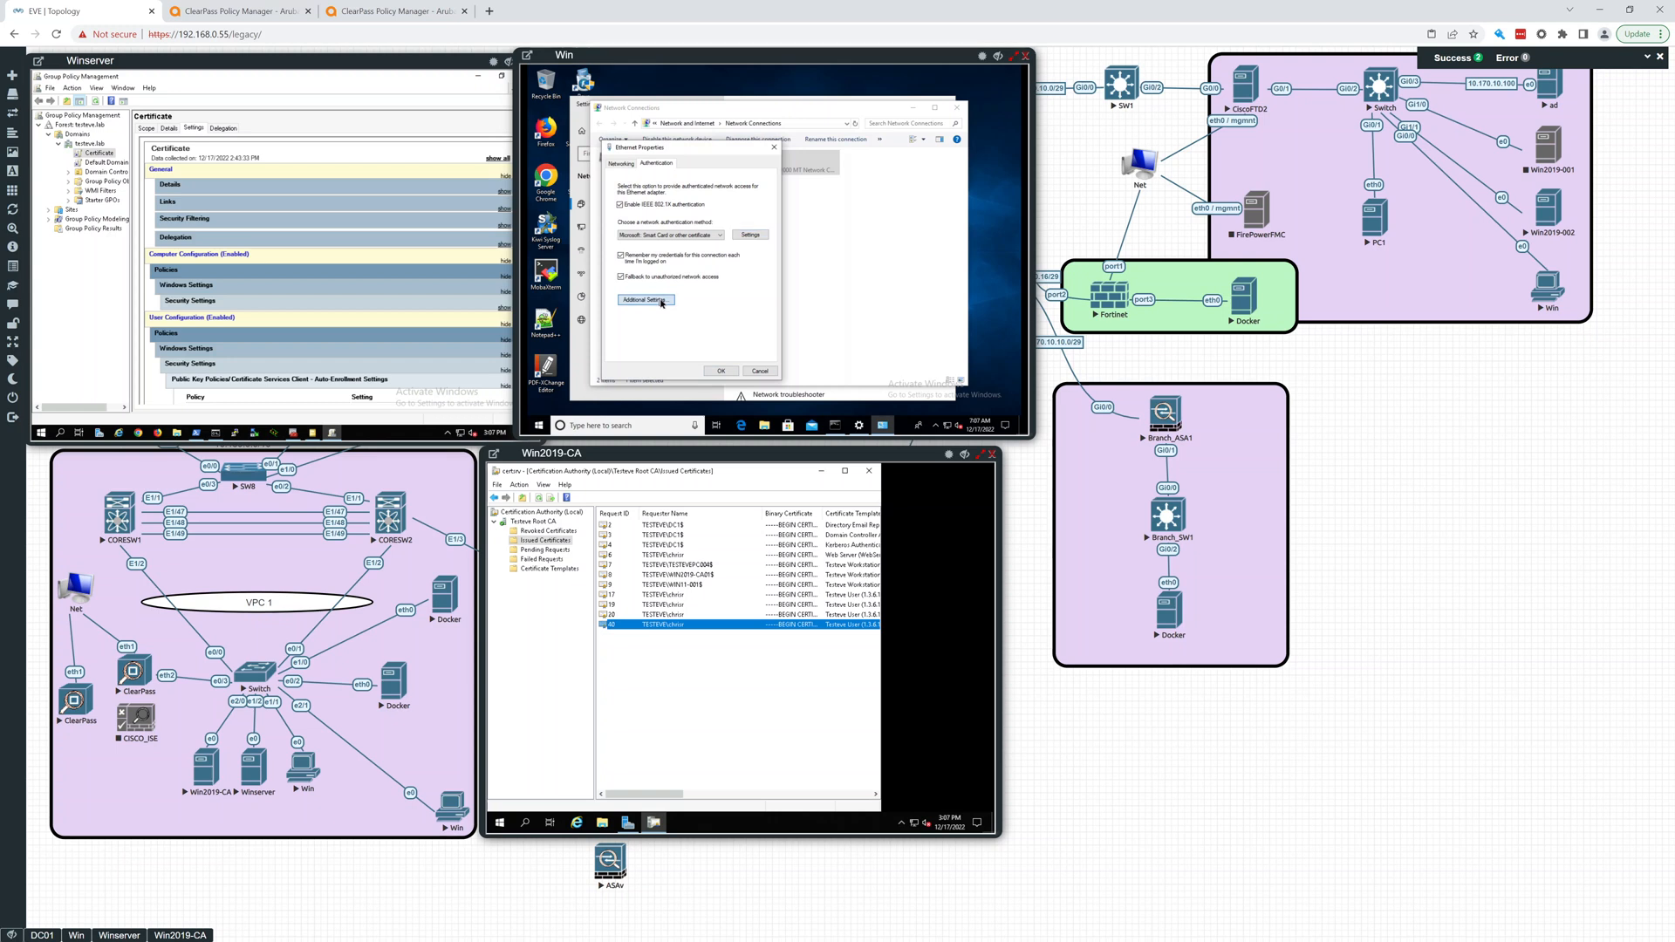
In Additional Settings, specify an authentication mode, then OK the adapter properties
{"action": "left_click", "coordinate": [645, 301]}
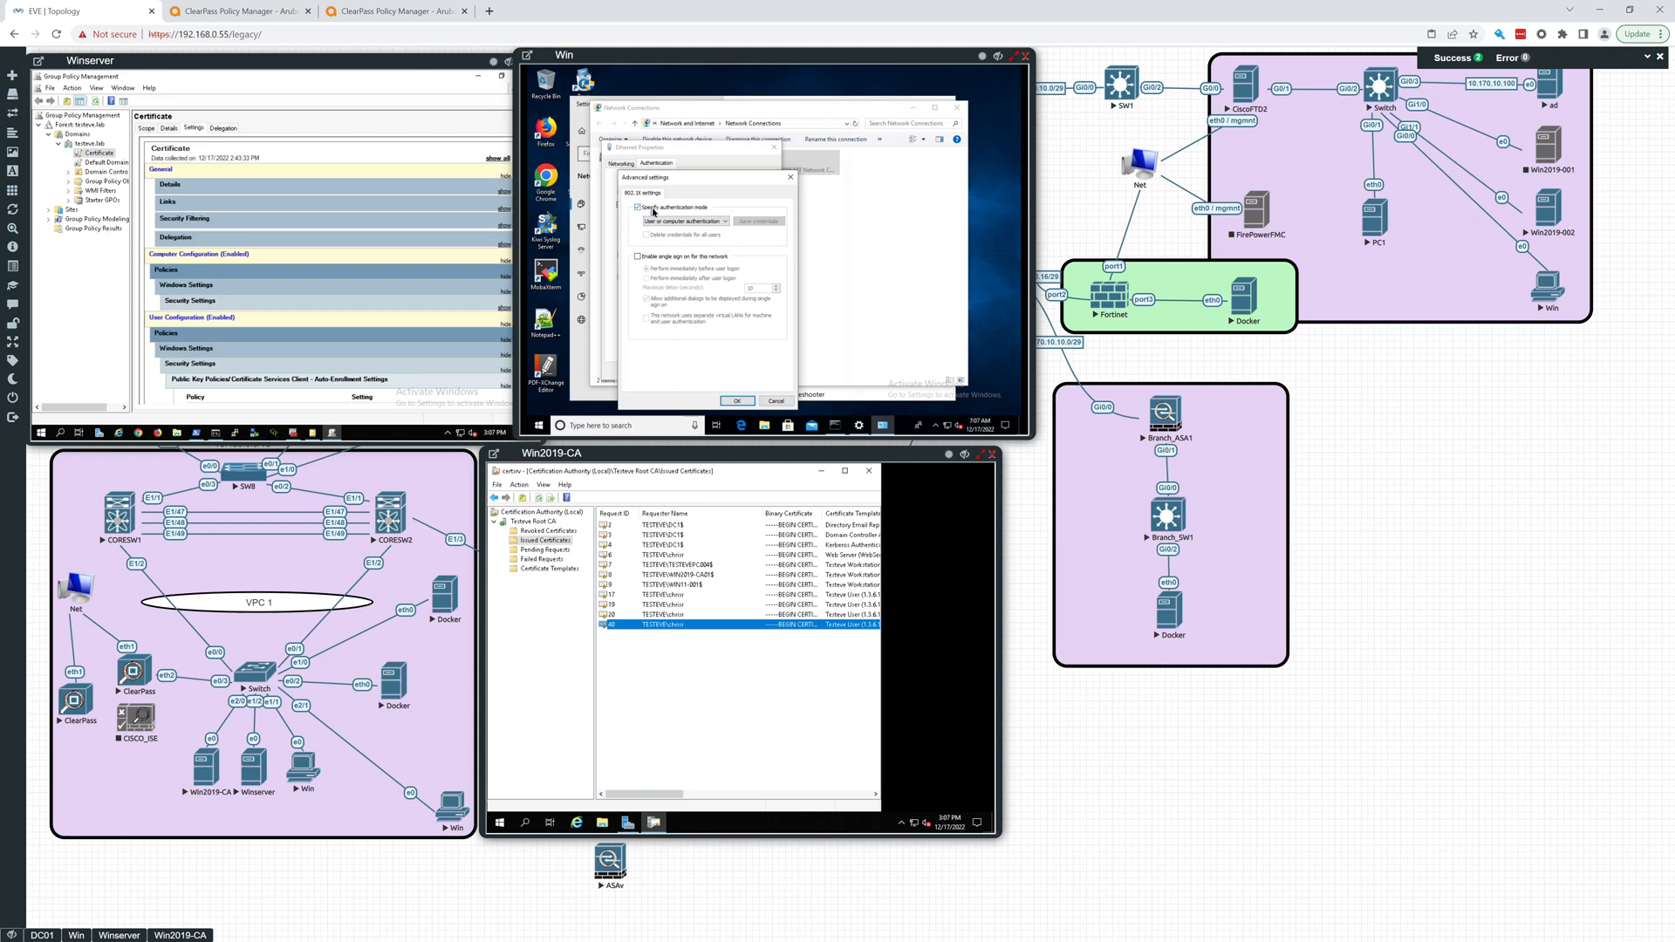
{"action": "left_click", "coordinate": [723, 221]}
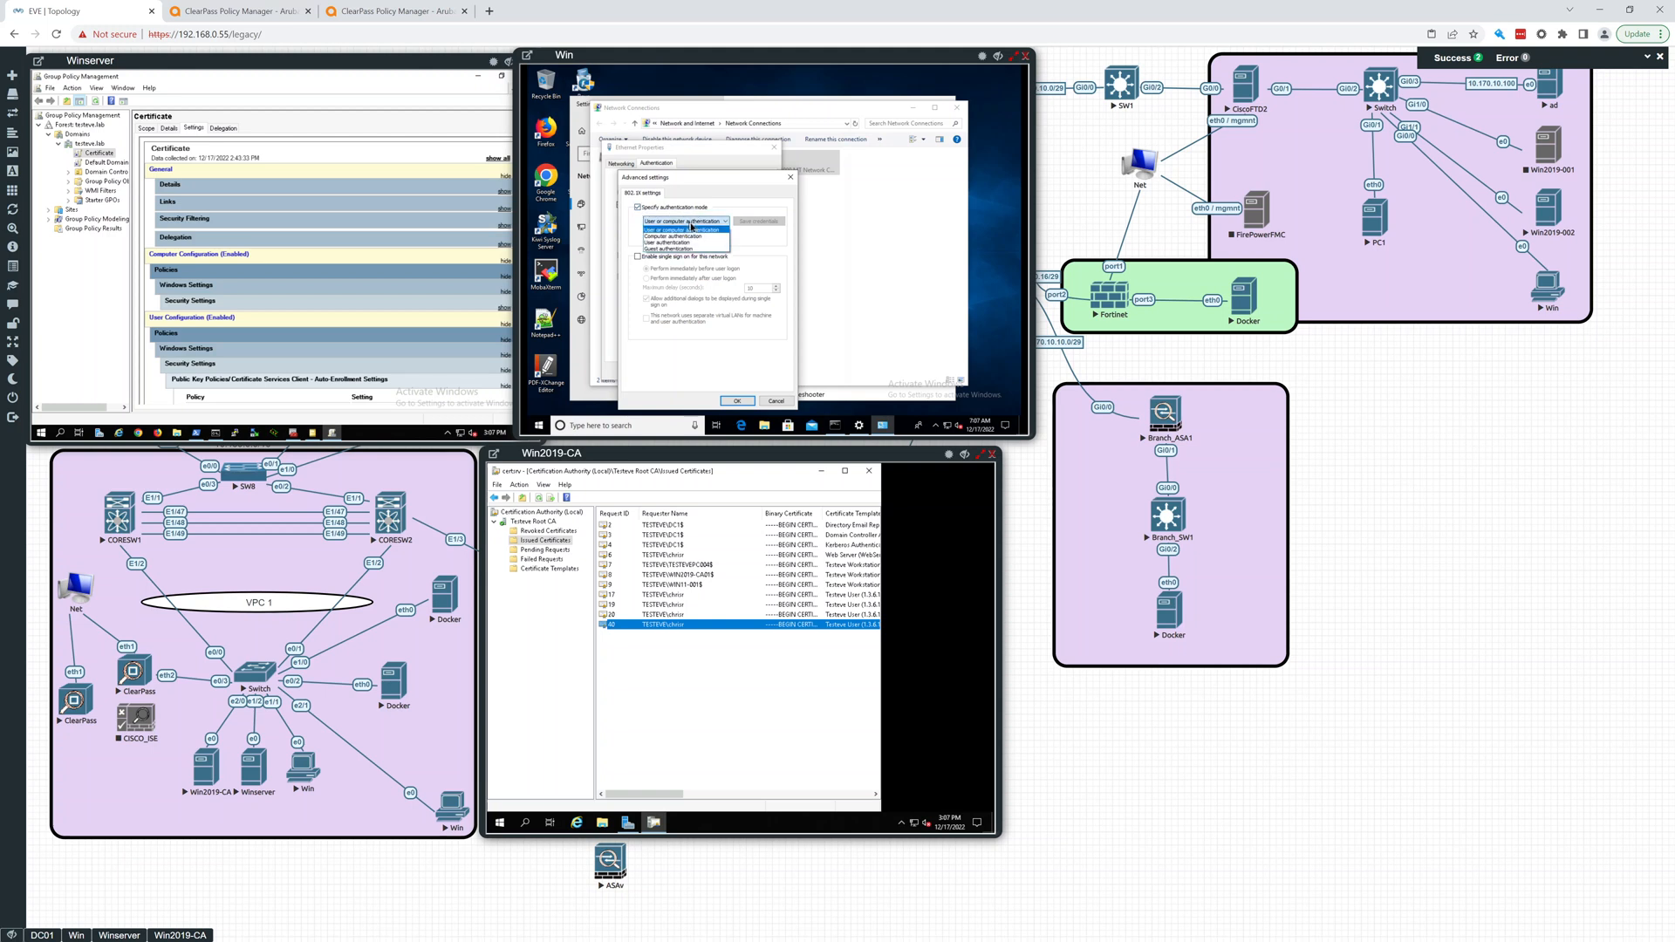
{"action": "left_click", "coordinate": [685, 229]}
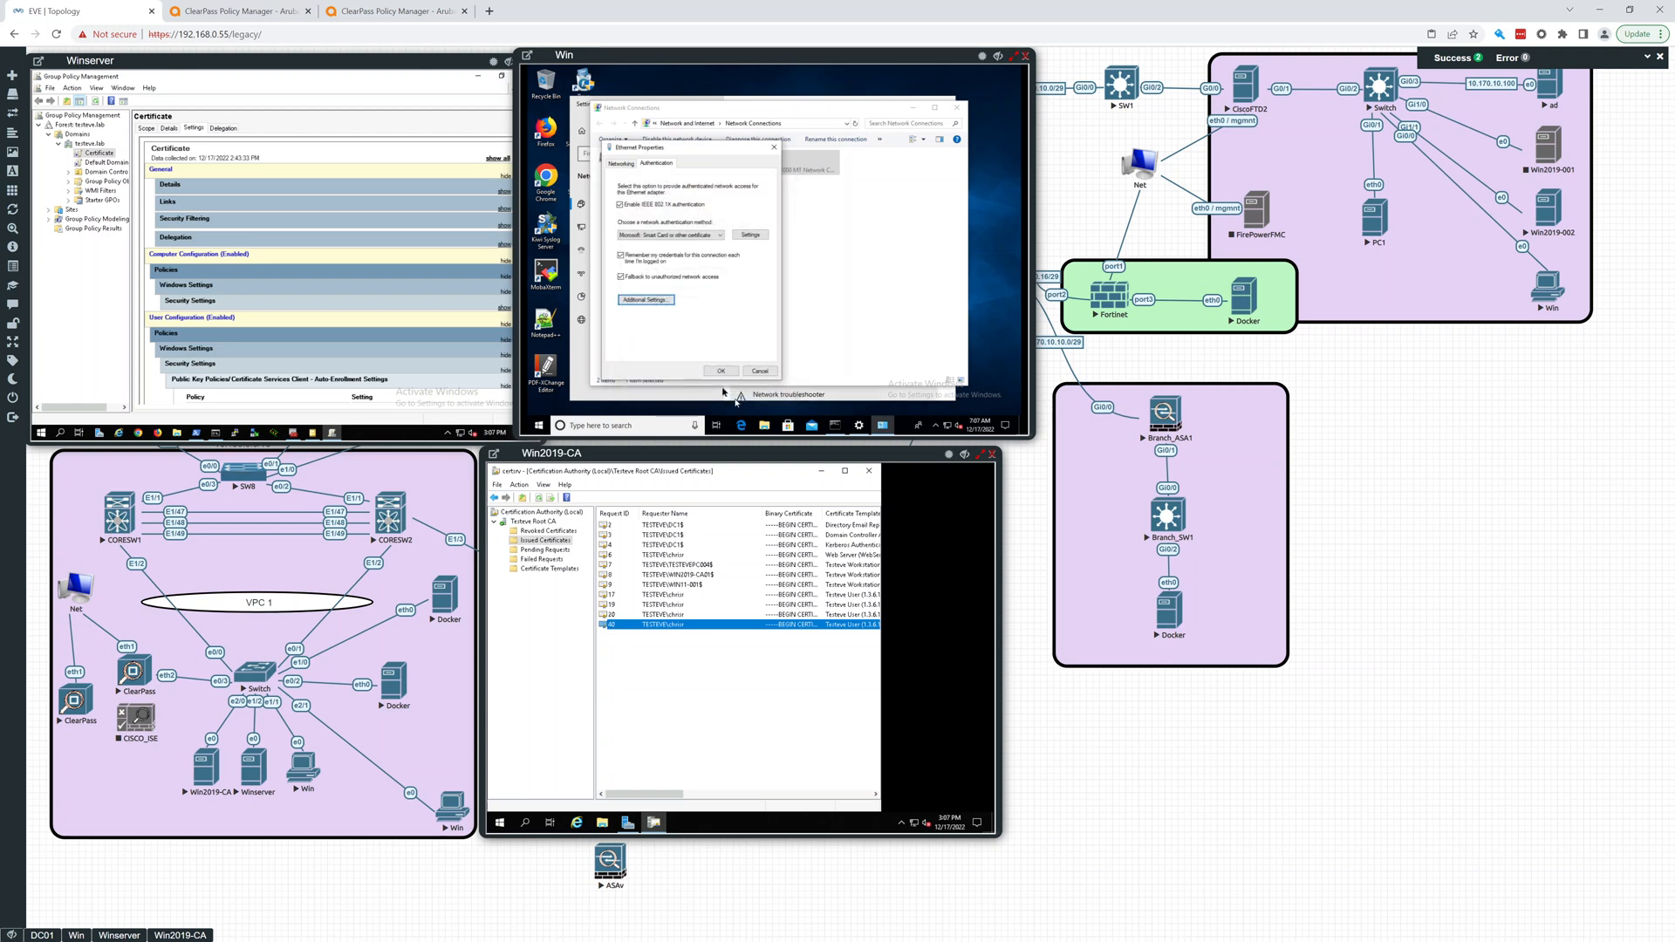
{"action": "left_click", "coordinate": [722, 371]}
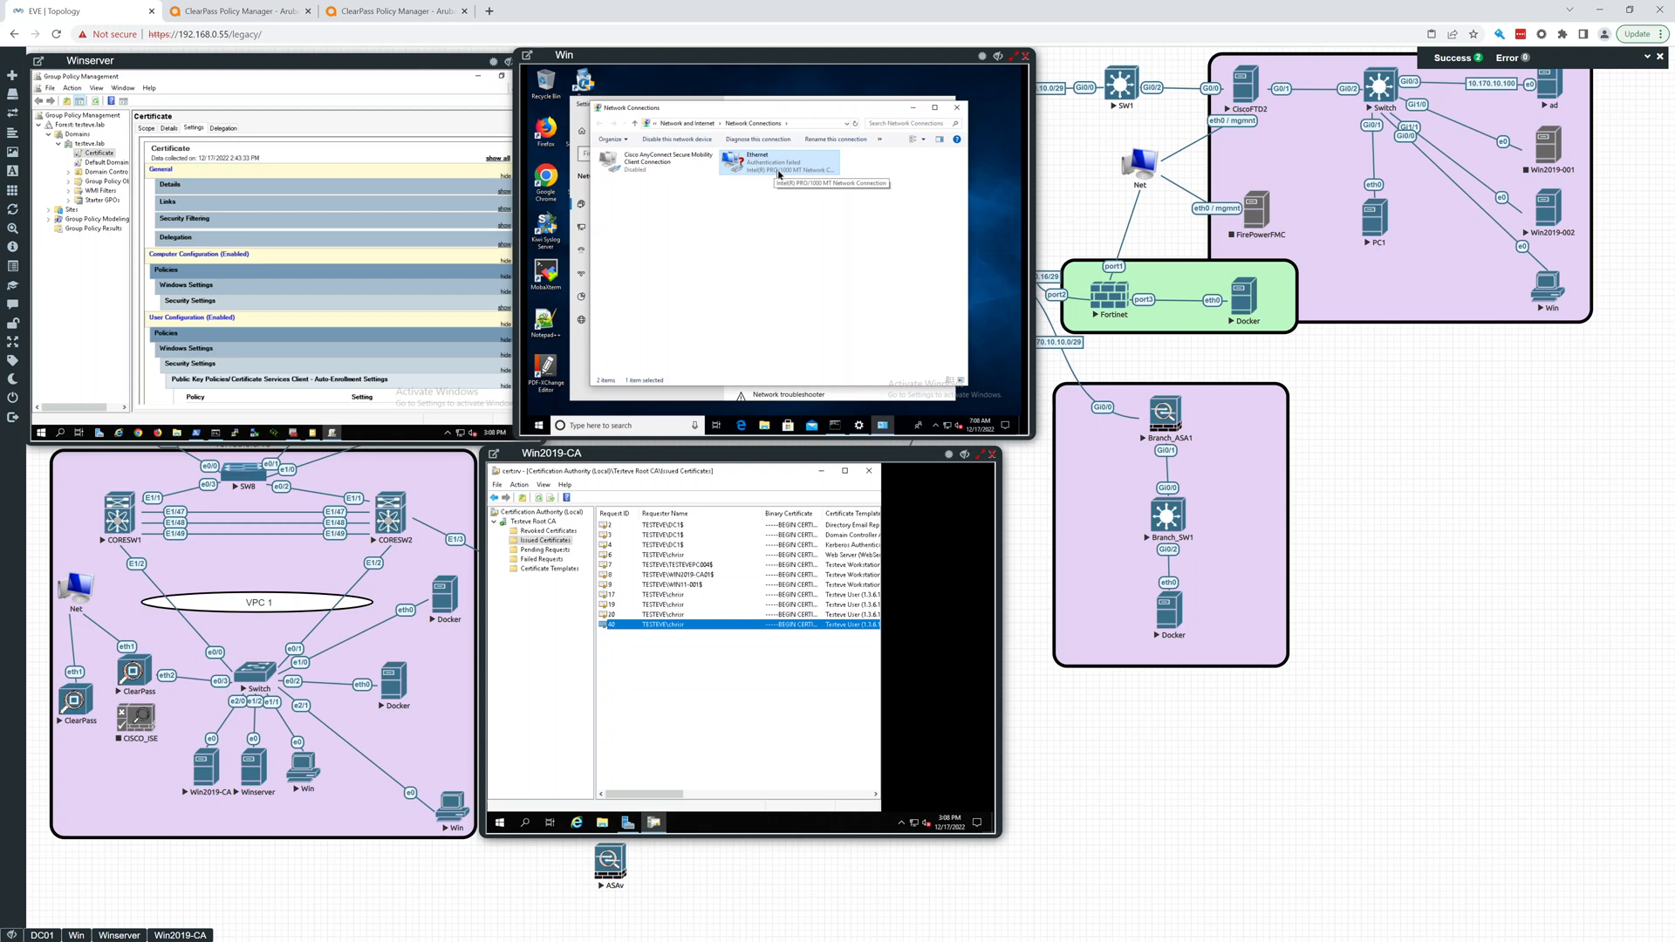
{"action": "mouse_move", "coordinate": [766, 168]}
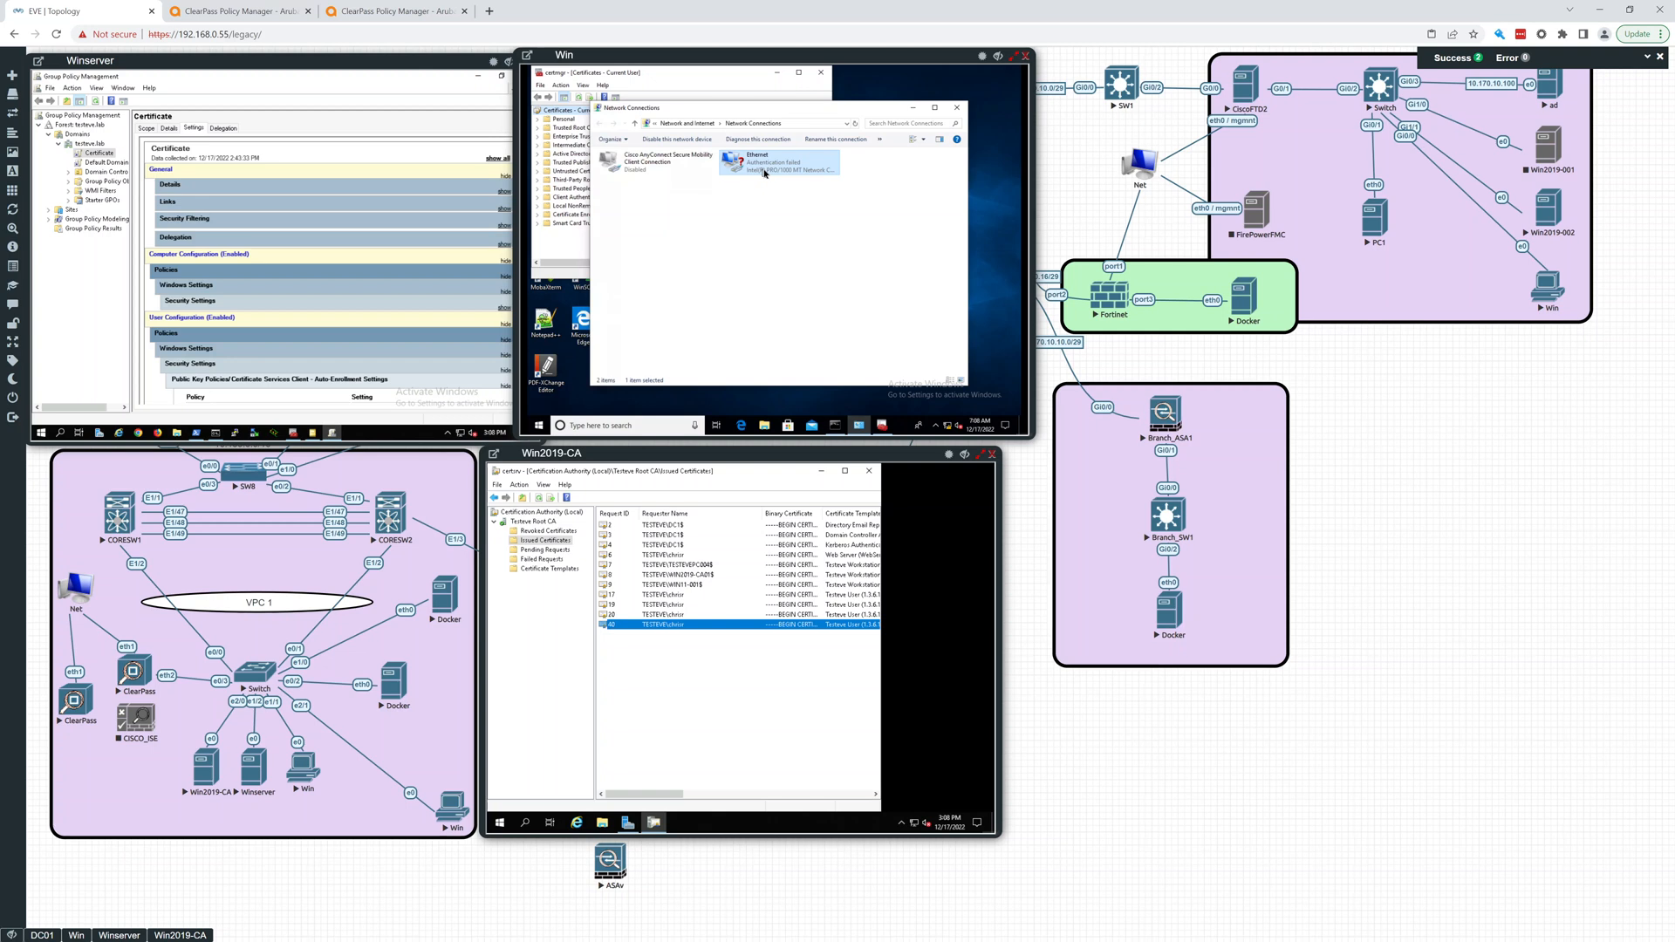
{"action": "mouse_move", "coordinate": [764, 171]}
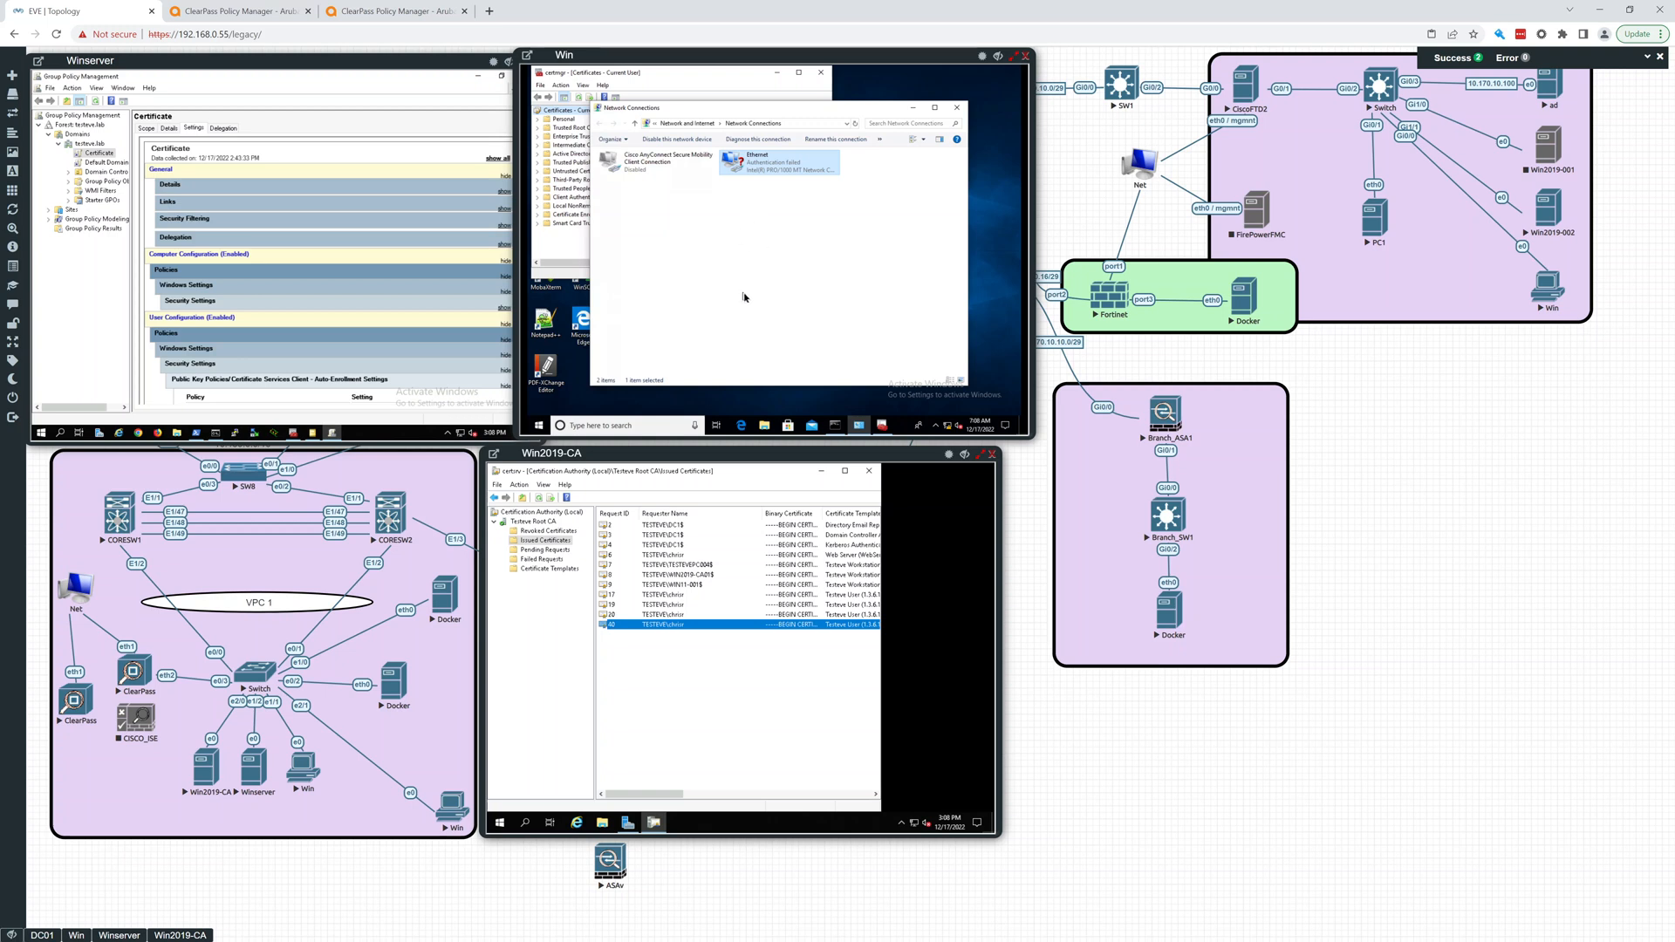
{"action": "mouse_move", "coordinate": [723, 323]}
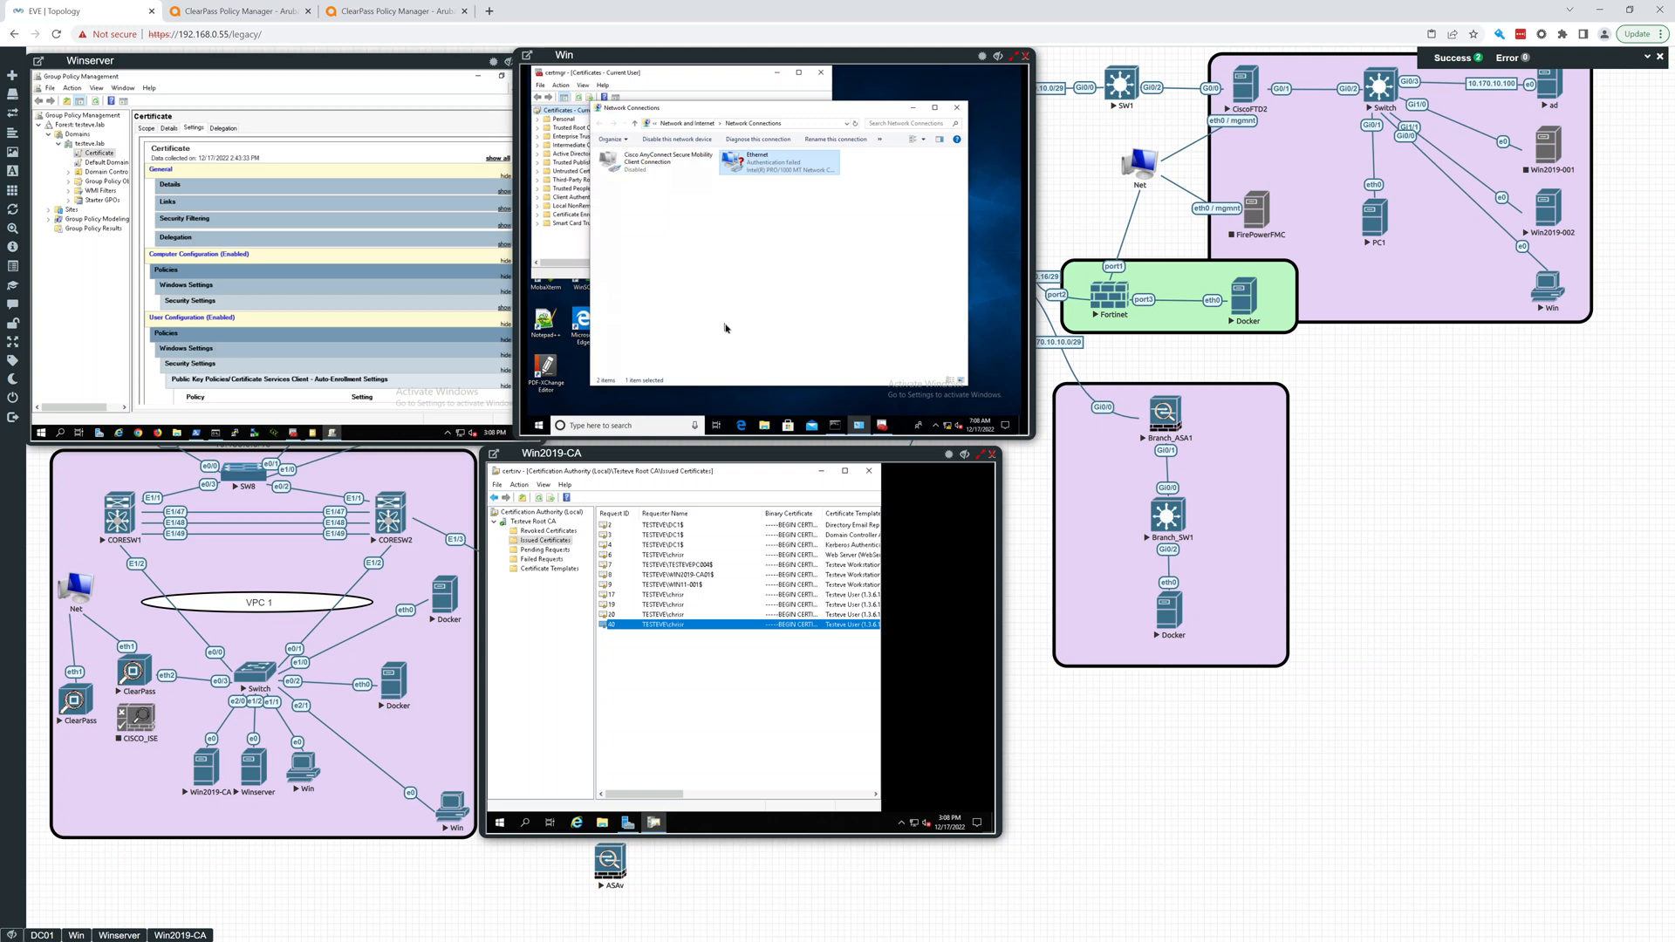
{"action": "mouse_move", "coordinate": [760, 250]}
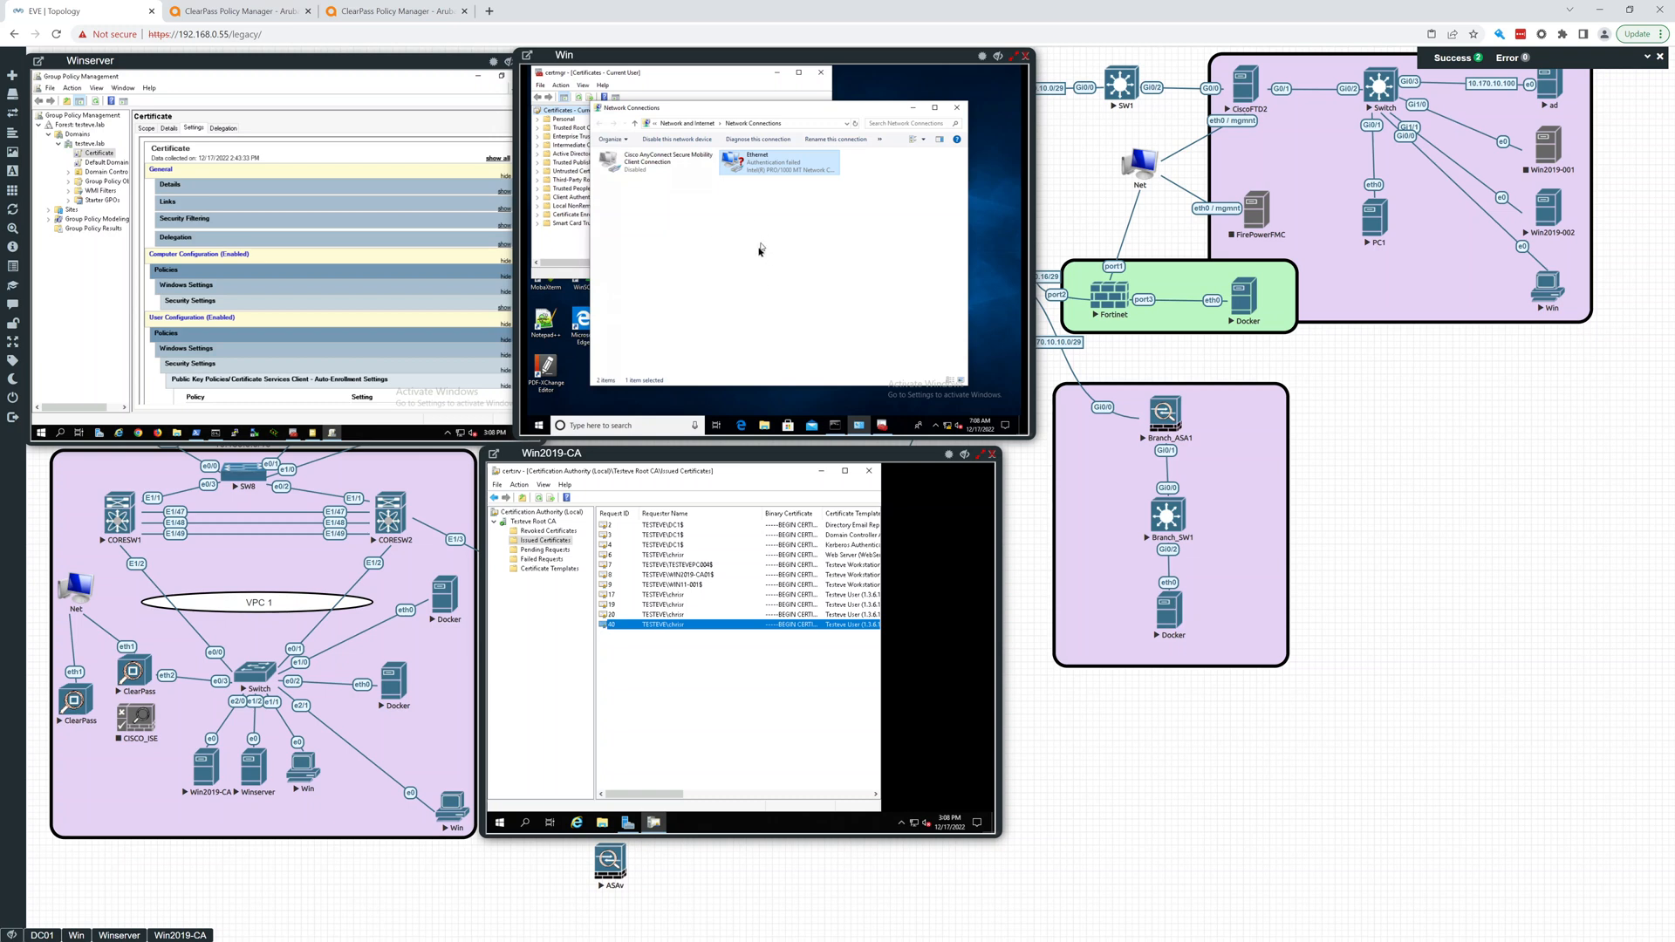
{"action": "mouse_move", "coordinate": [993, 341]}
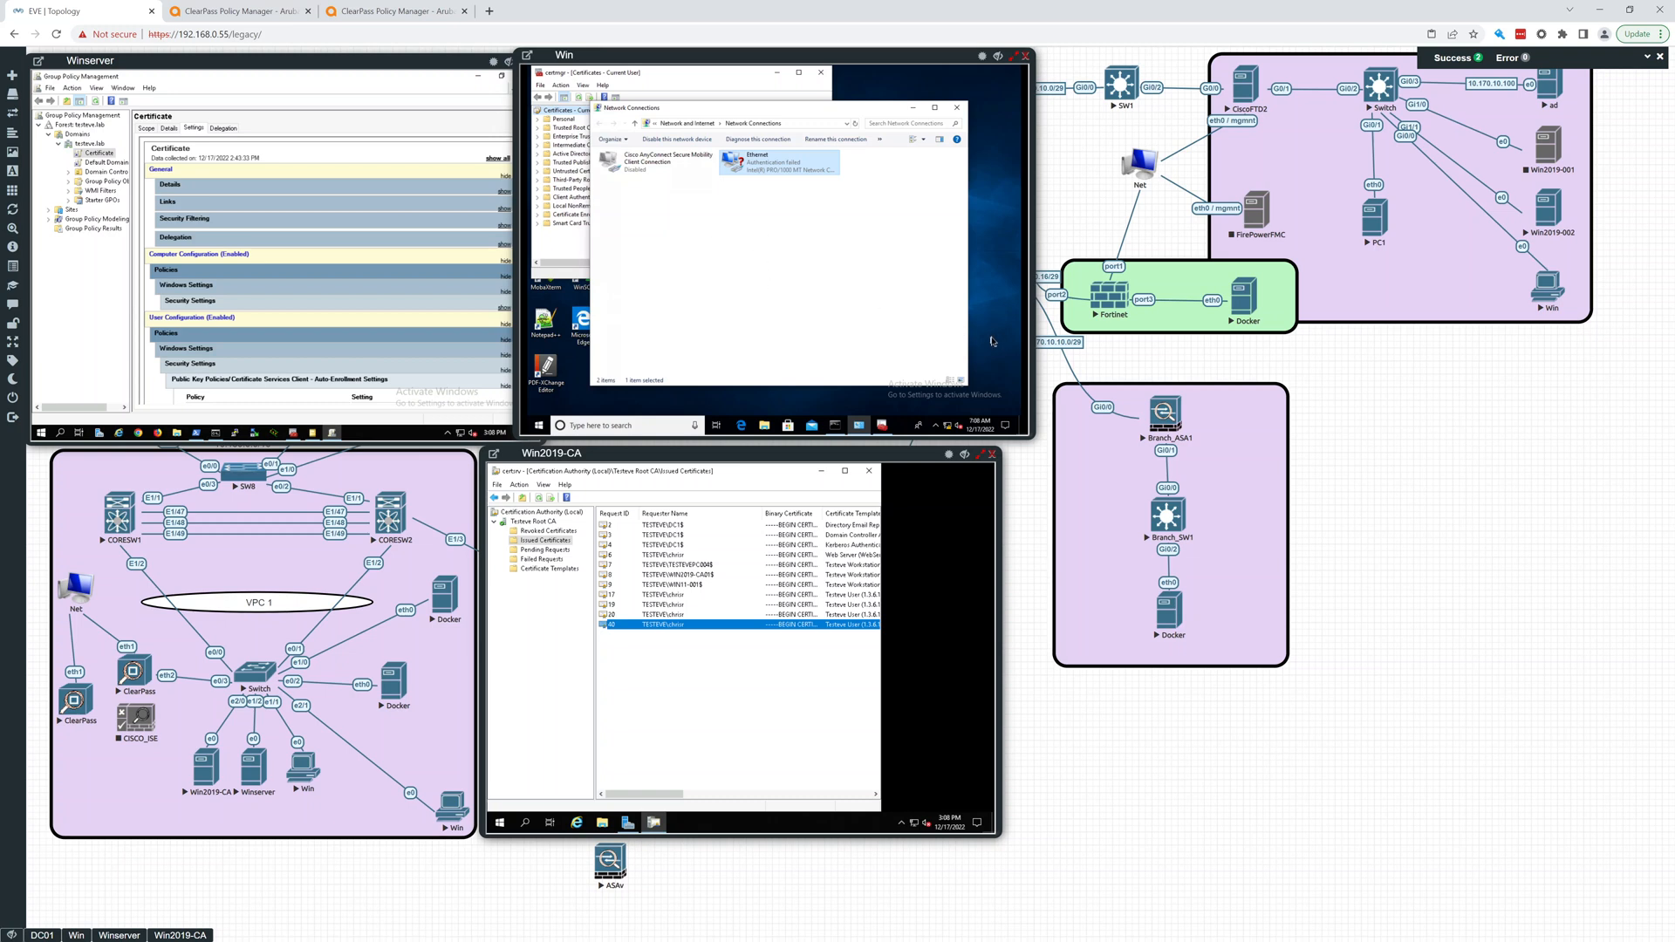